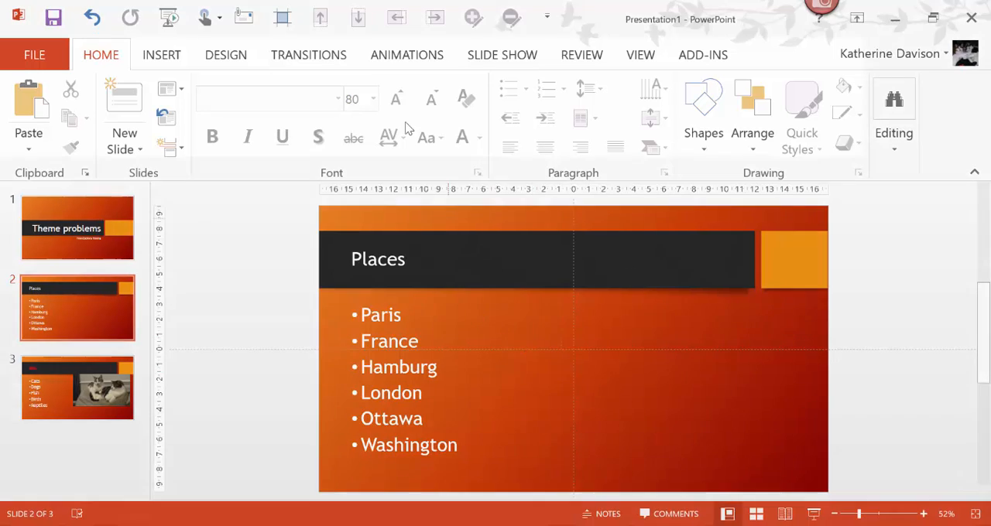
# Try the purple theme, its green-teal variant and the blue circuit theme, then settle on the green-bordered white theme
pyautogui.click(225, 54)
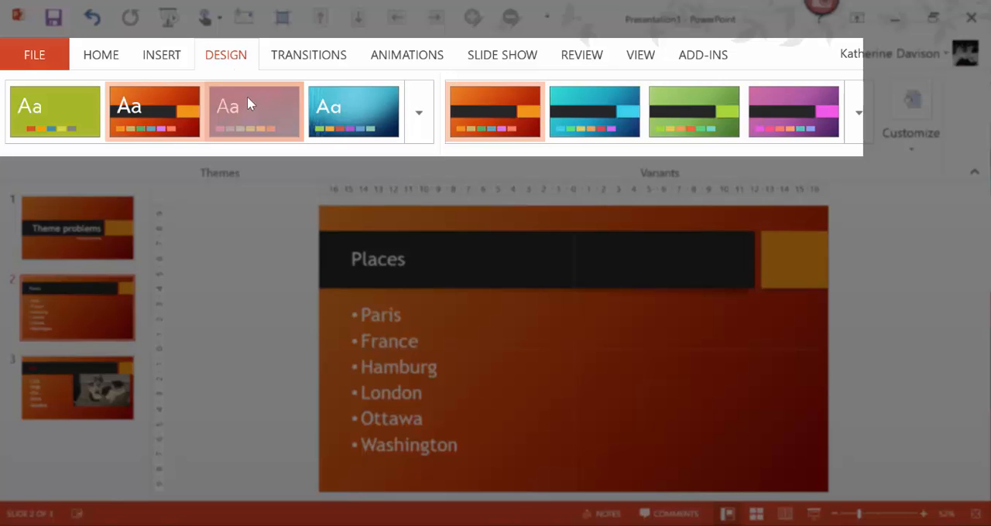
pyautogui.click(254, 111)
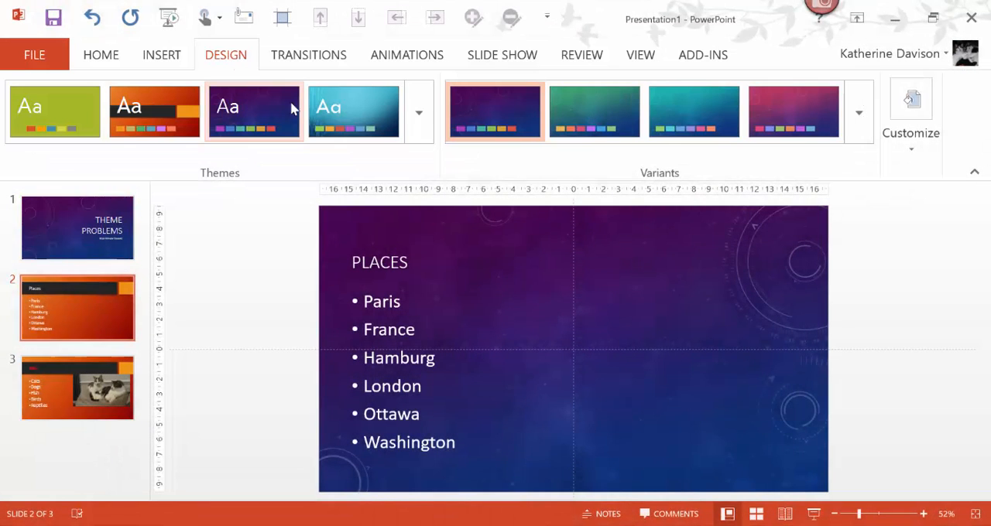
pyautogui.click(593, 112)
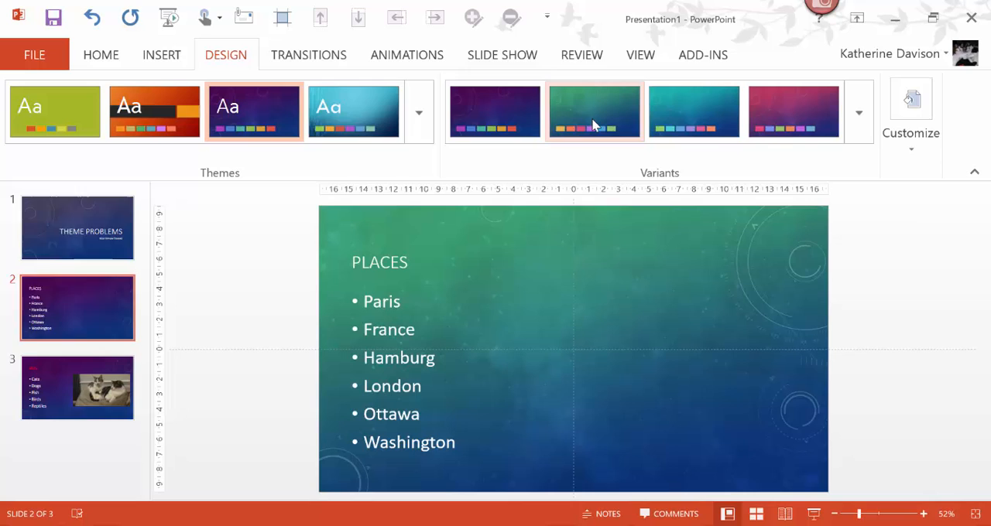
pyautogui.click(353, 110)
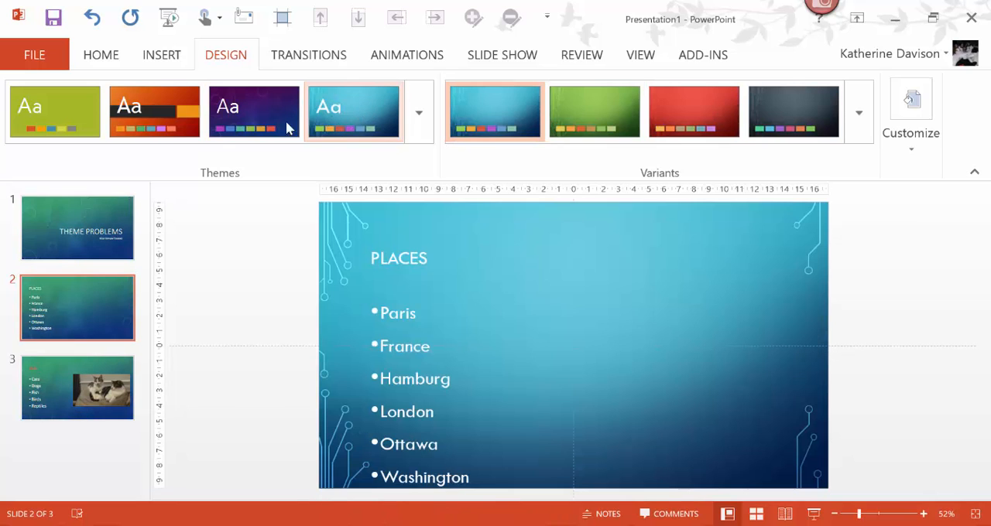
pyautogui.click(54, 111)
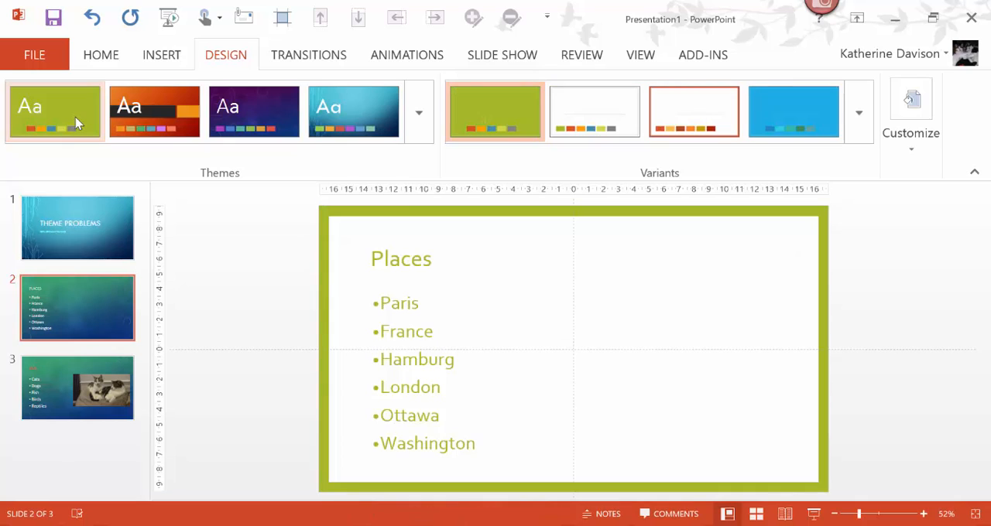
pyautogui.click(54, 111)
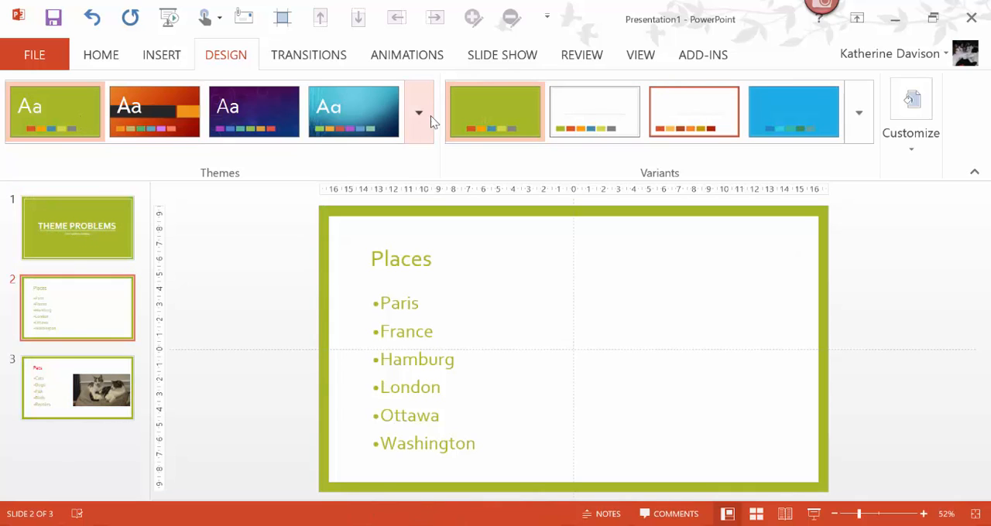
pyautogui.moveTo(419, 112)
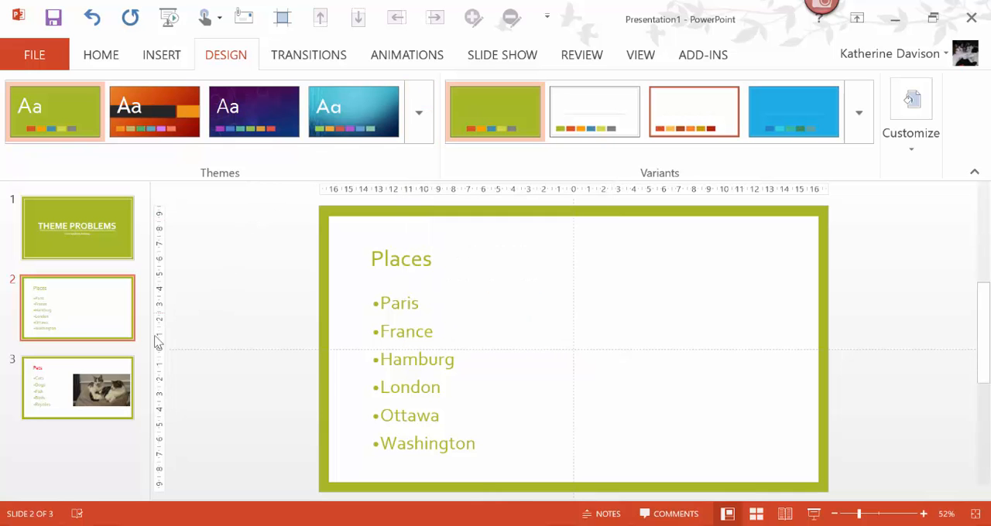
# Apply the circuit-board theme, switch it through green to its red variant, and go to the Places slide
pyautogui.click(78, 387)
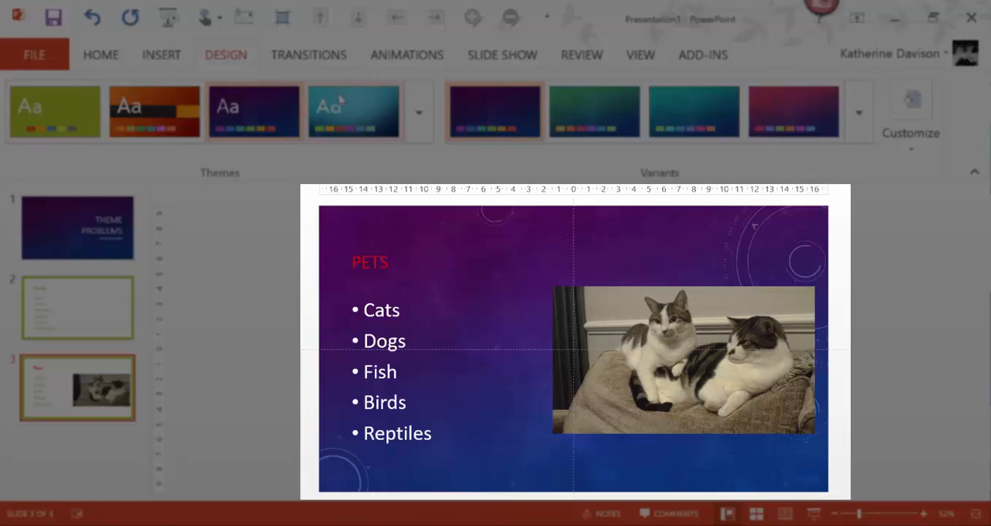
pyautogui.click(353, 111)
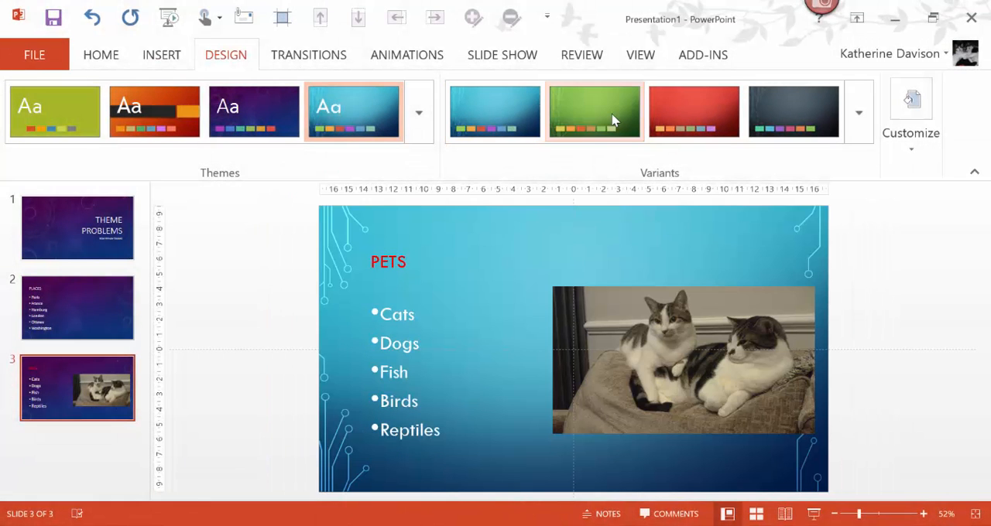
pyautogui.click(594, 111)
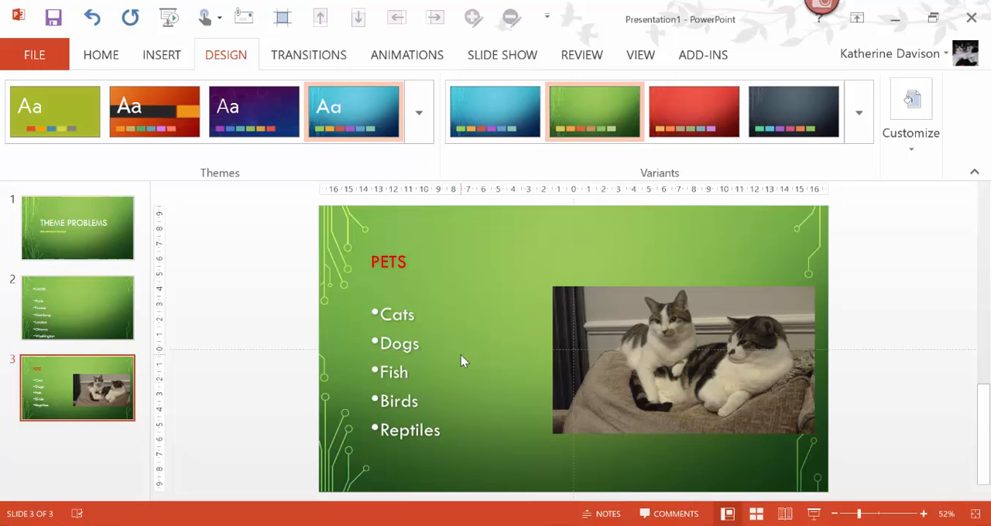
pyautogui.moveTo(411, 276)
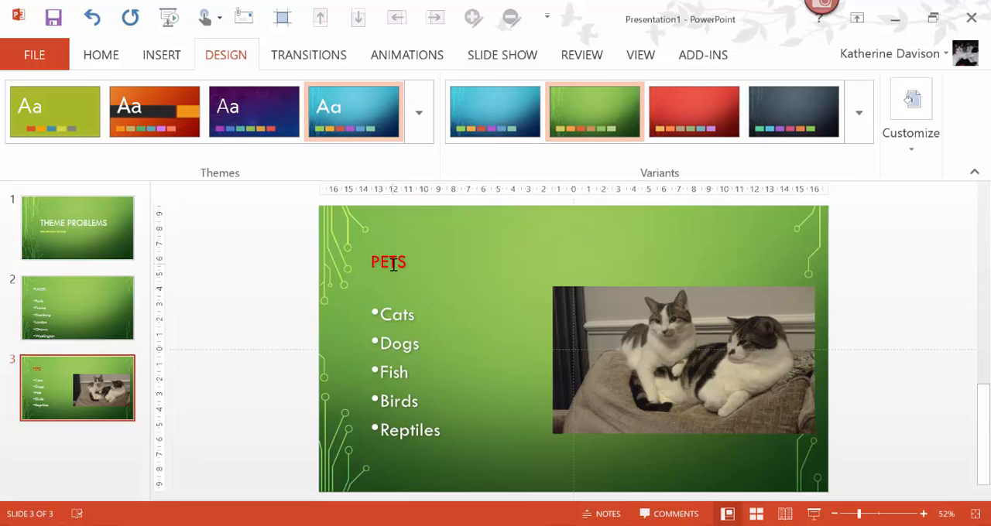
pyautogui.moveTo(693, 112)
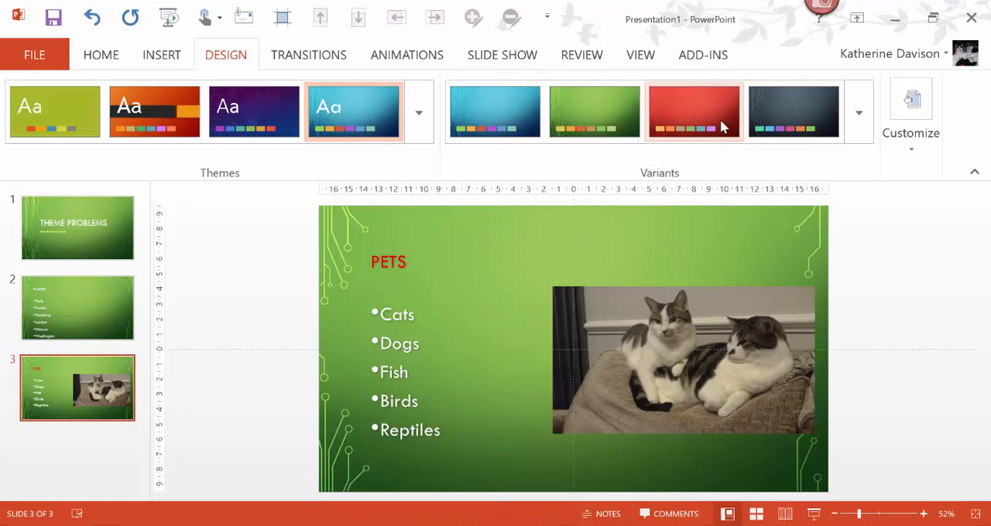
pyautogui.click(693, 112)
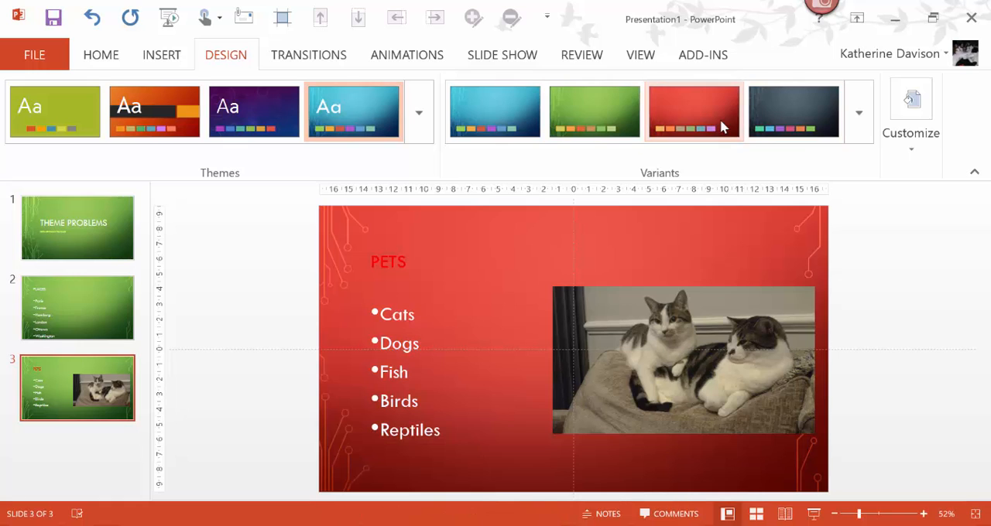
pyautogui.click(692, 112)
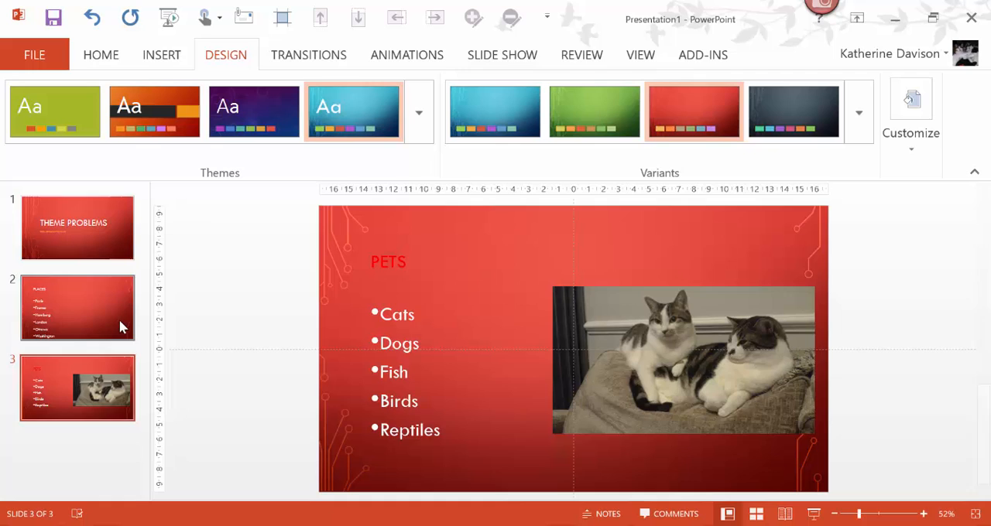
pyautogui.click(77, 307)
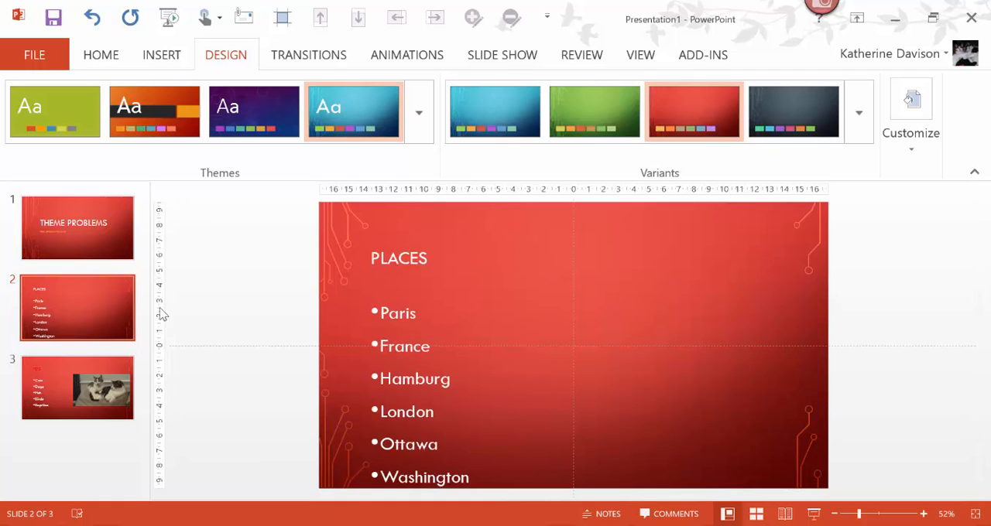
# Switch the circuit-board theme through its green variant to the dark grey variant
pyautogui.click(594, 111)
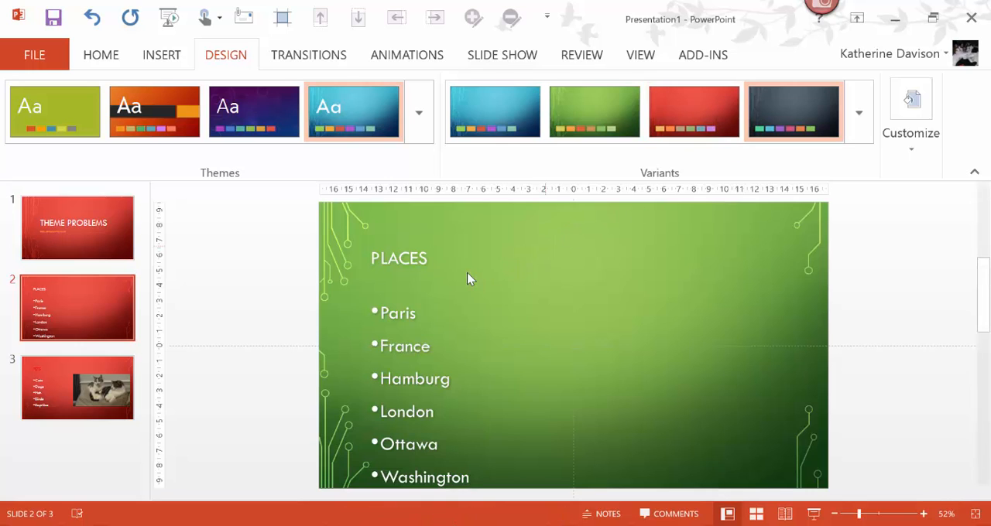
pyautogui.click(793, 111)
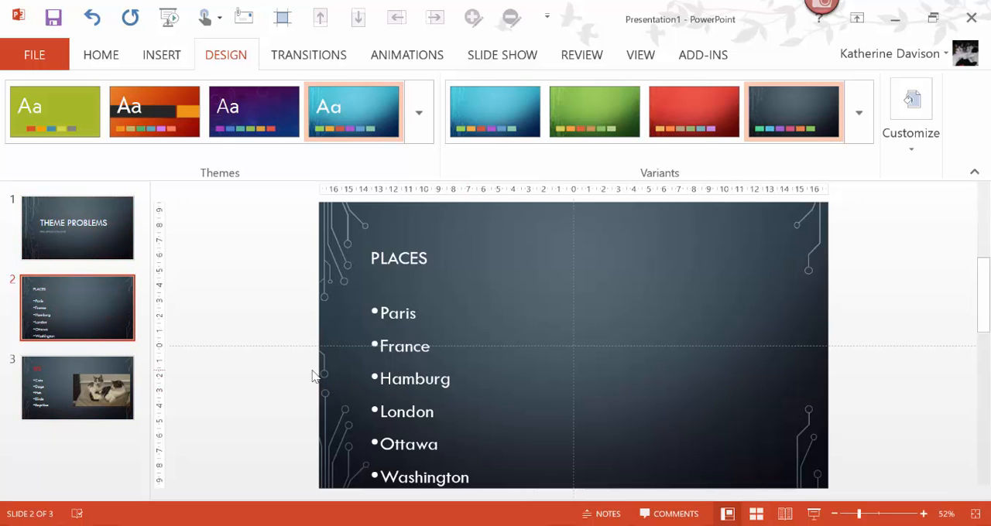
pyautogui.moveTo(316, 370)
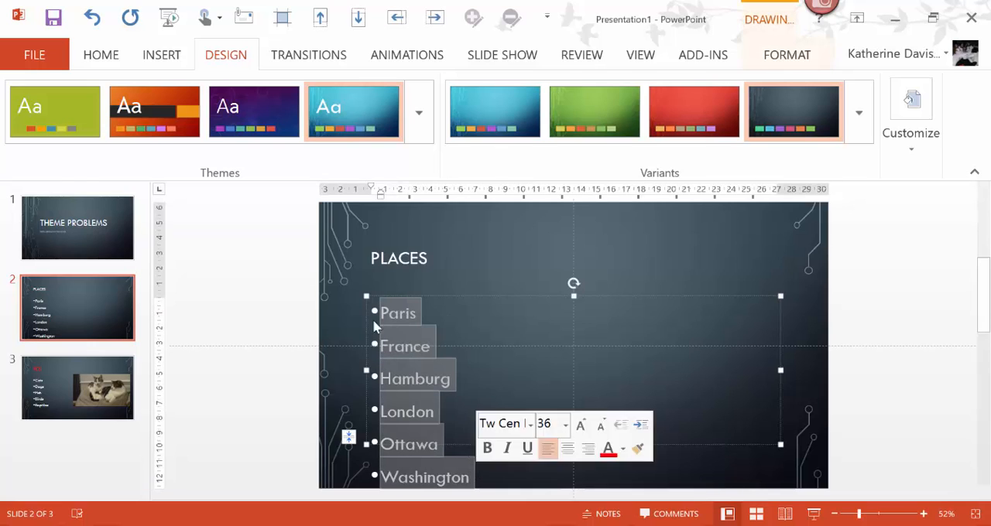
# Shrink the bullet text to theme size and choose Red, Accent 4 for the selected PLACES title
pyautogui.click(101, 55)
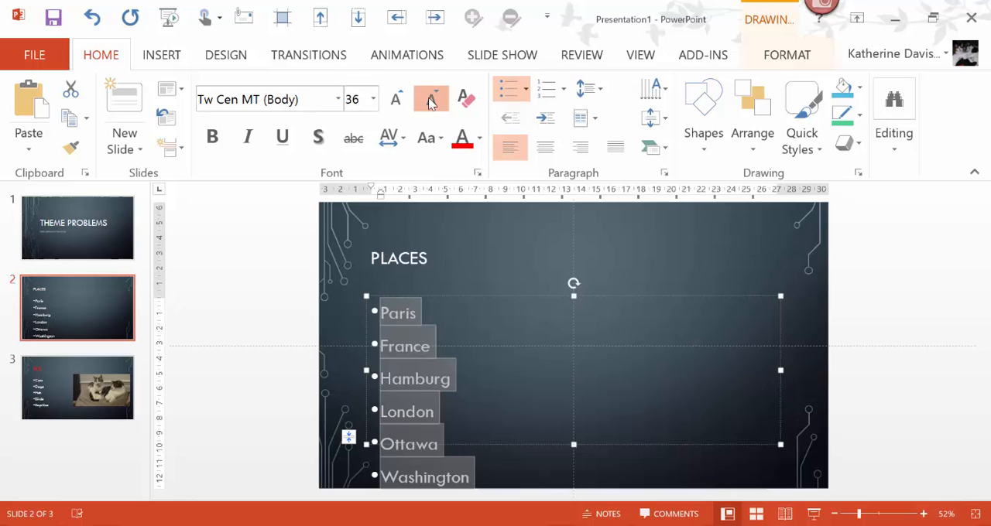
pyautogui.click(431, 99)
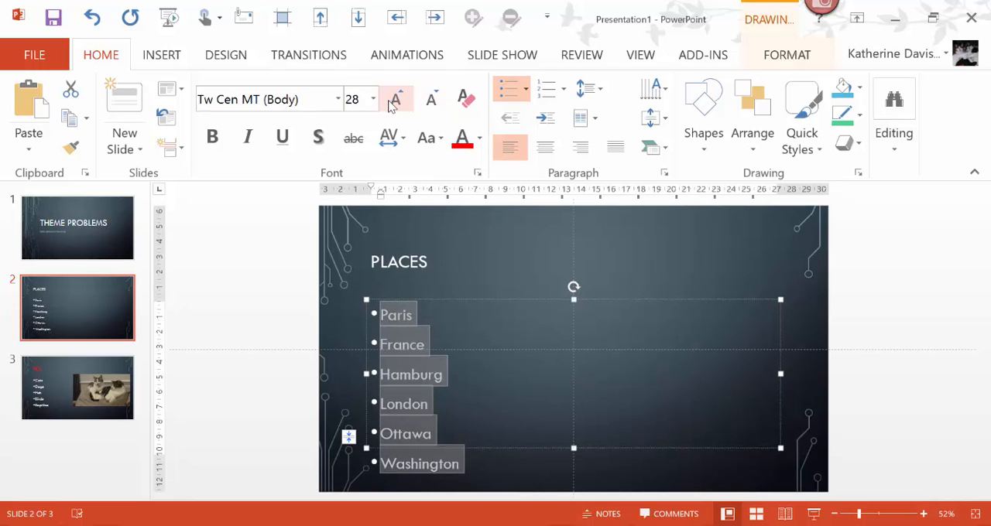
pyautogui.click(398, 262)
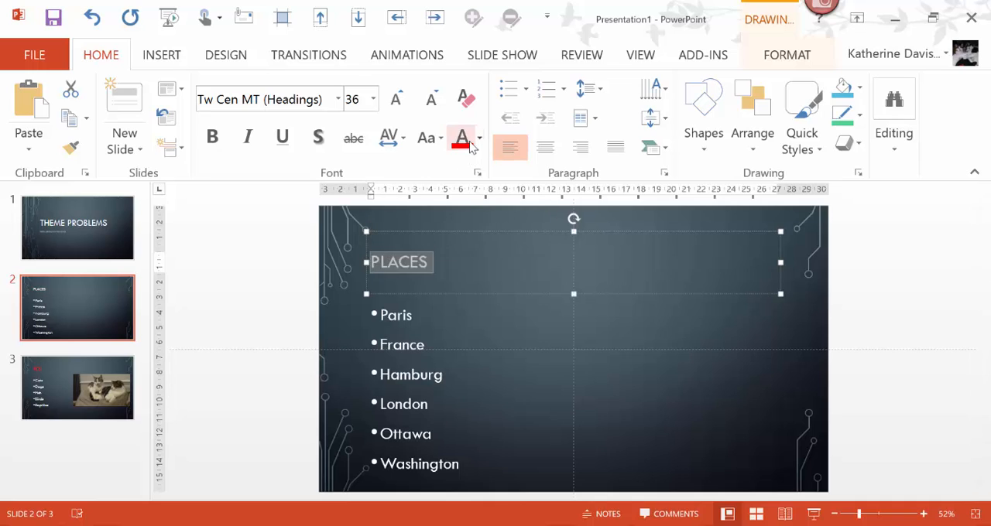
pyautogui.click(479, 138)
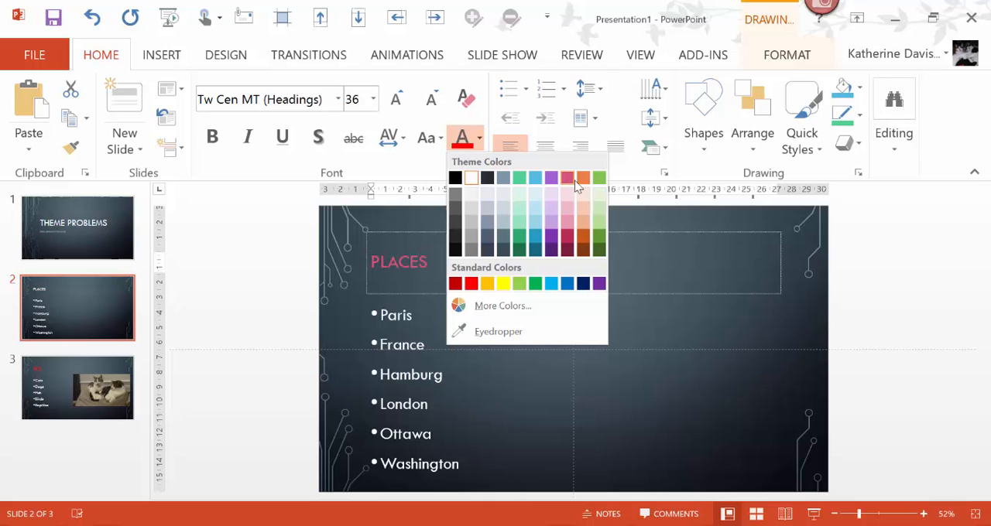
pyautogui.click(583, 178)
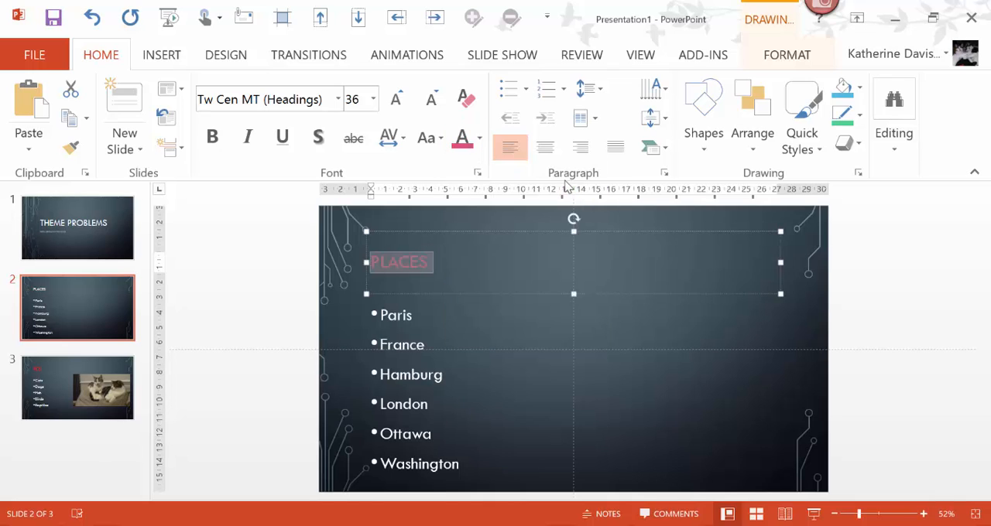
pyautogui.click(478, 137)
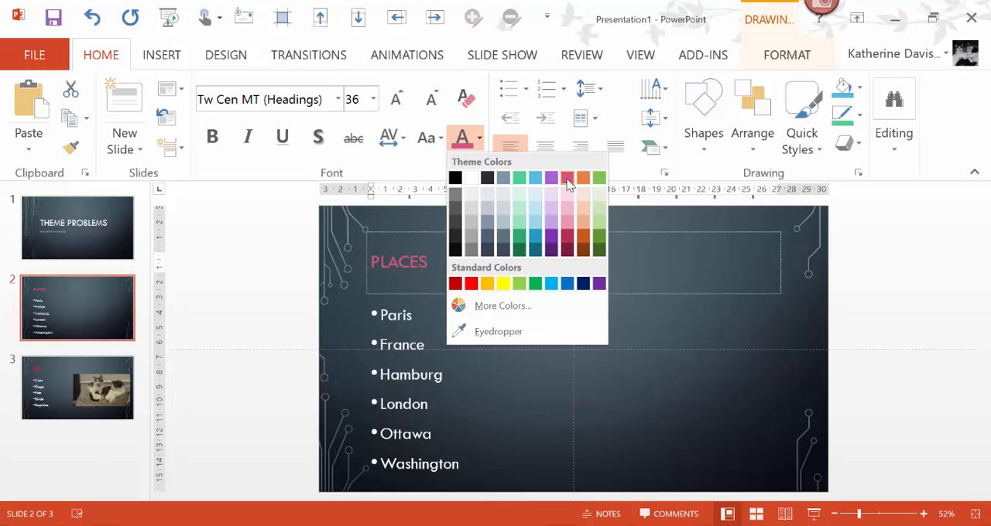
pyautogui.moveTo(568, 178)
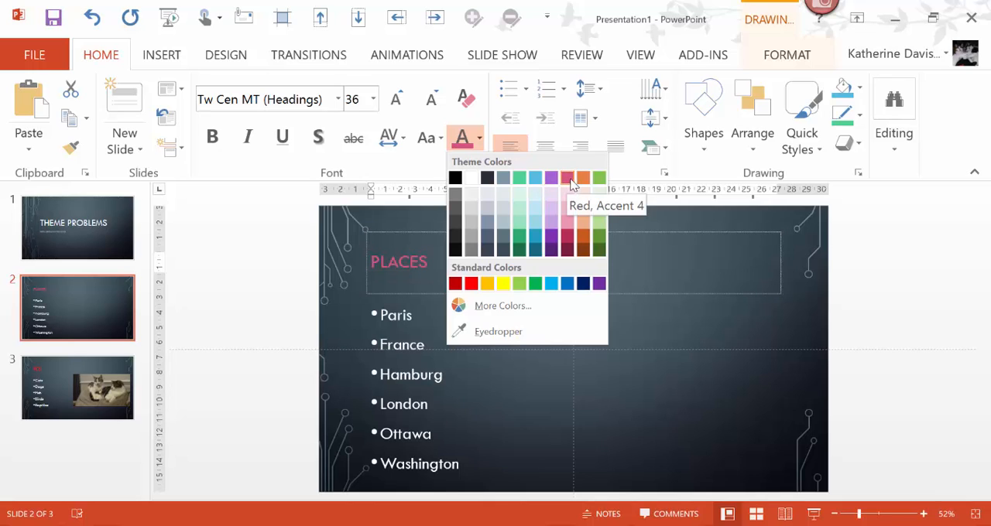
# Apply the red accent to PLACES, then colour France a custom bright magenta from More Colors
pyautogui.click(584, 178)
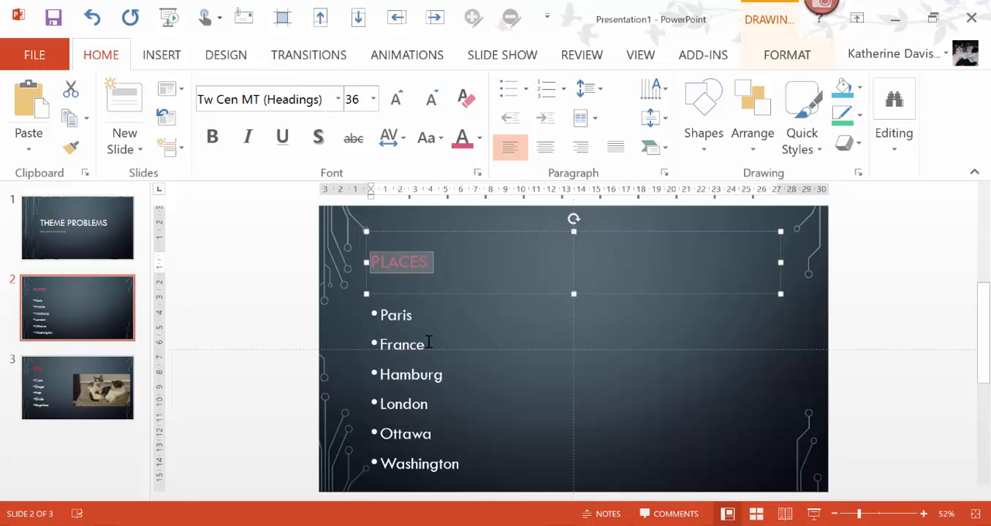
pyautogui.doubleClick(402, 343)
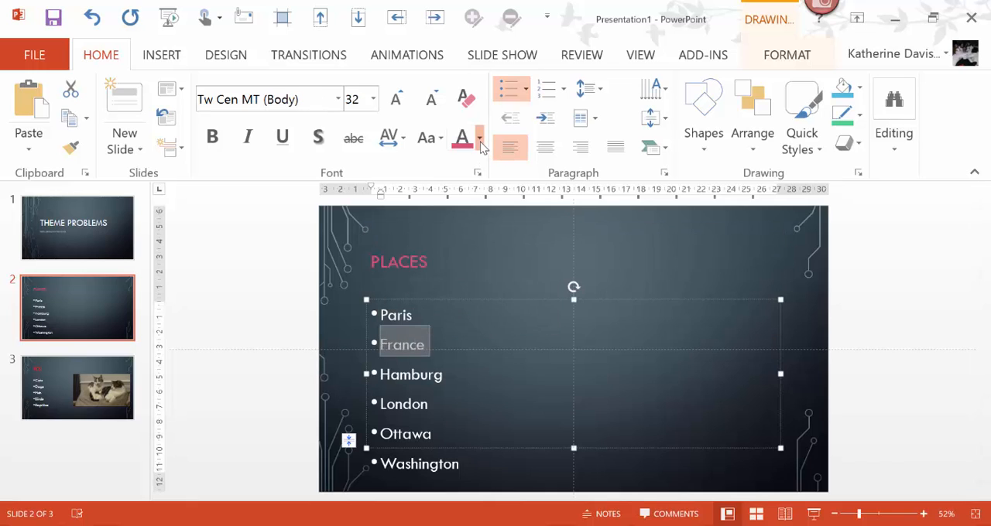
pyautogui.click(478, 138)
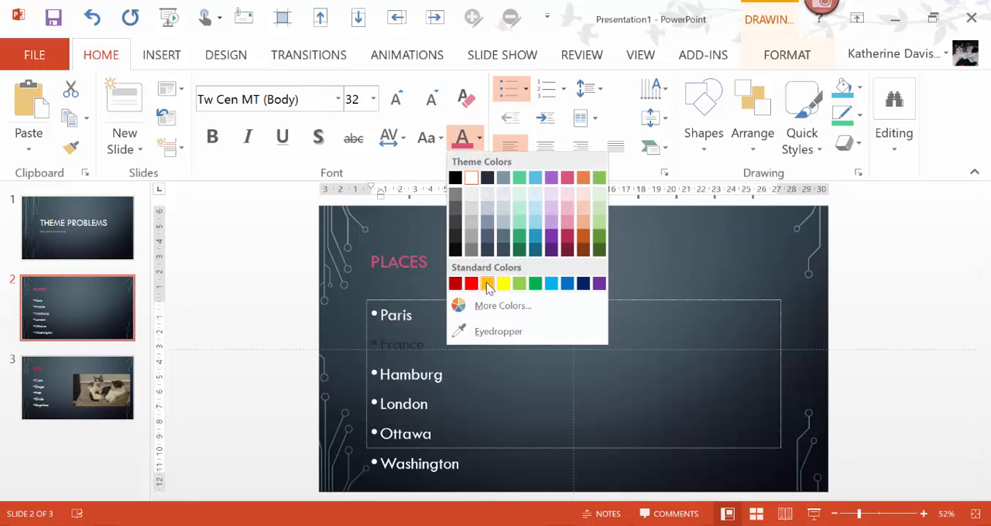
pyautogui.click(503, 306)
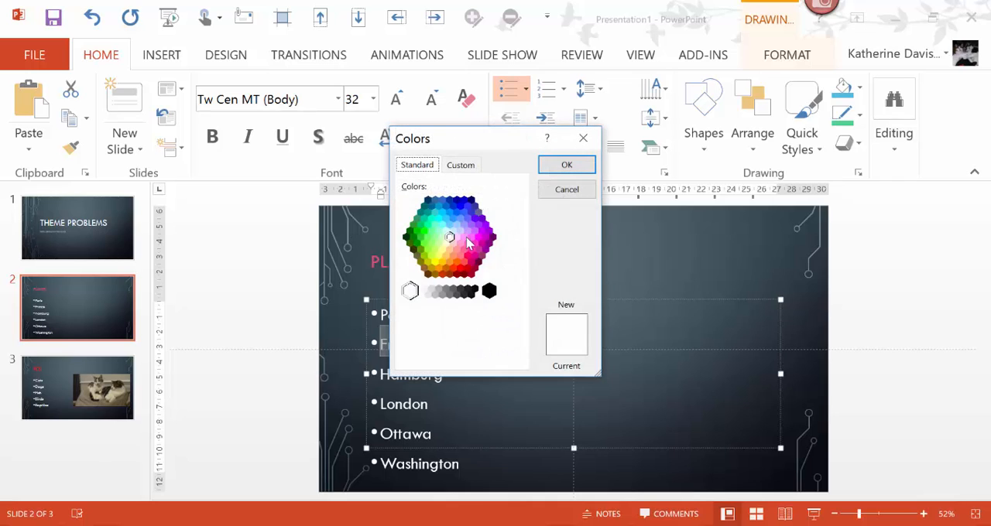
pyautogui.click(478, 237)
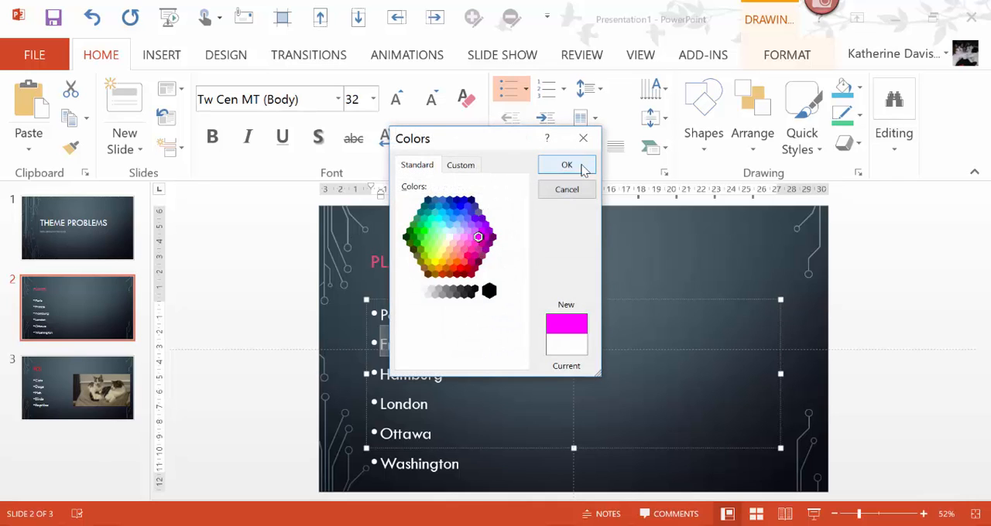
pyautogui.click(567, 165)
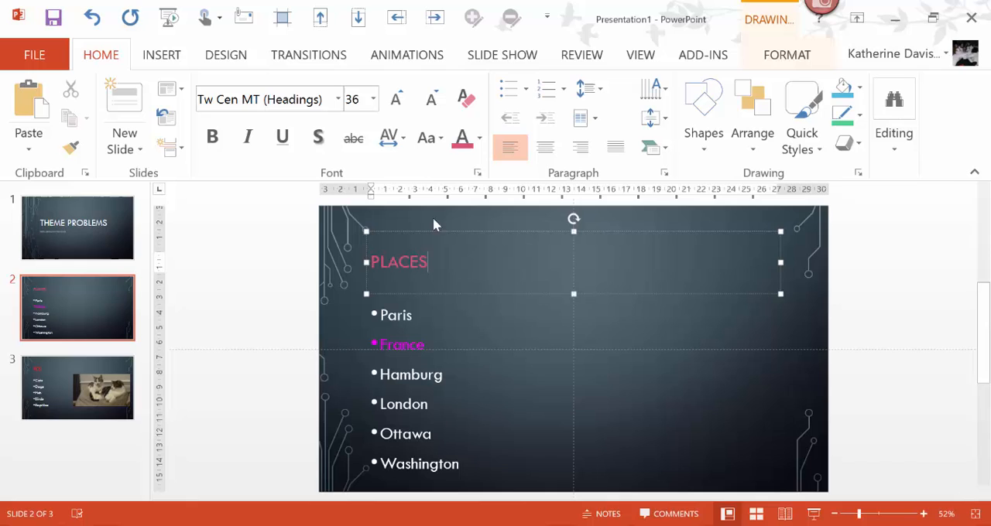
# Try a different theme, then restore the green-bordered white theme with France staying magenta
pyautogui.click(226, 55)
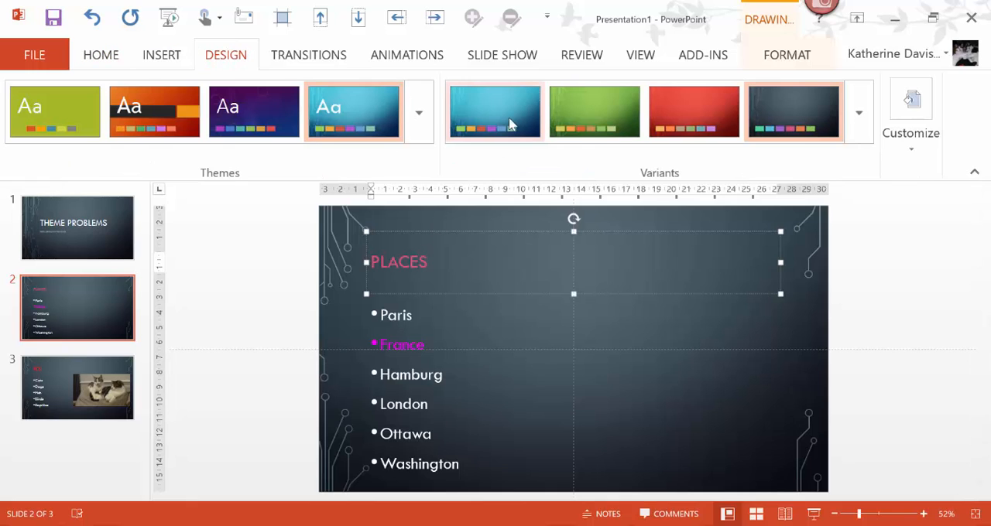
pyautogui.click(495, 112)
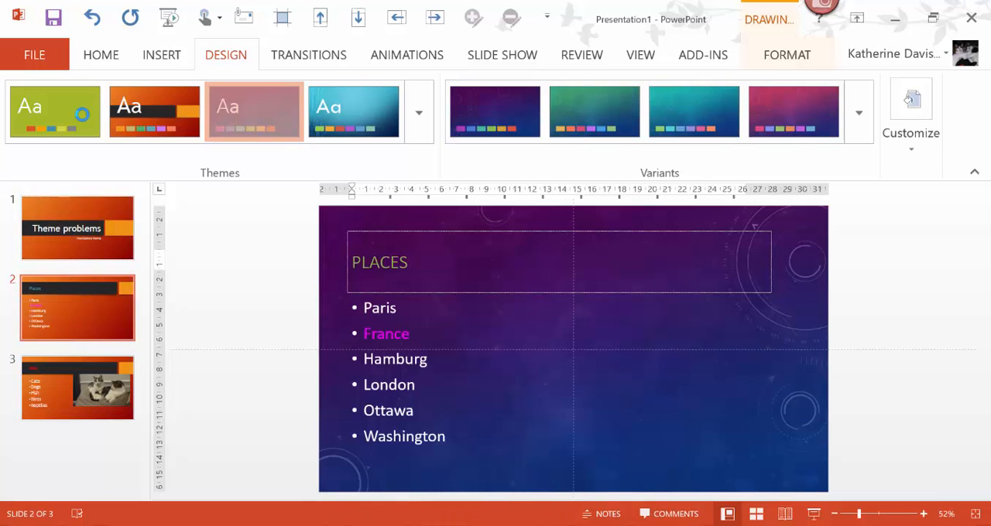
pyautogui.click(54, 111)
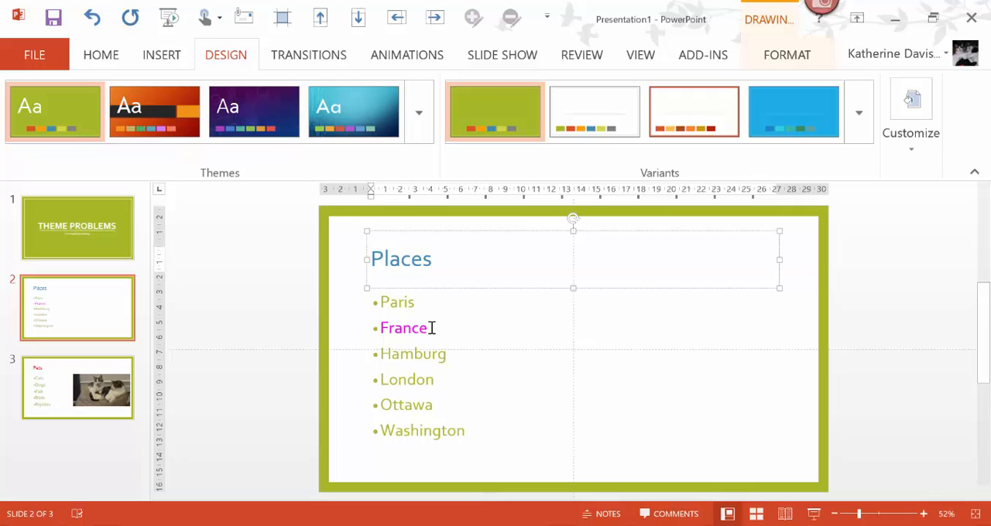
pyautogui.moveTo(408, 263)
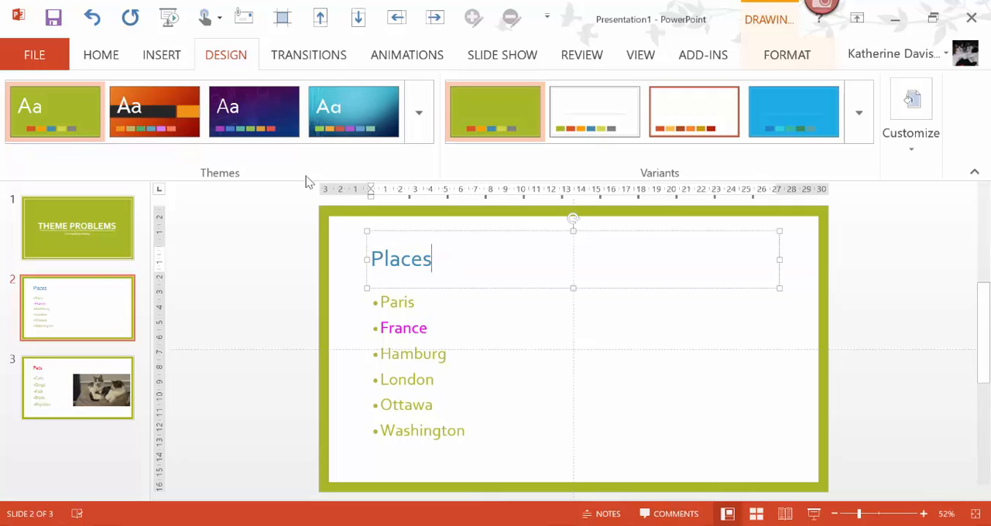
# Check the Places title shows Corbel (Headings) in the font box, then go to the THEME PROBLEMS title slide
pyautogui.click(100, 54)
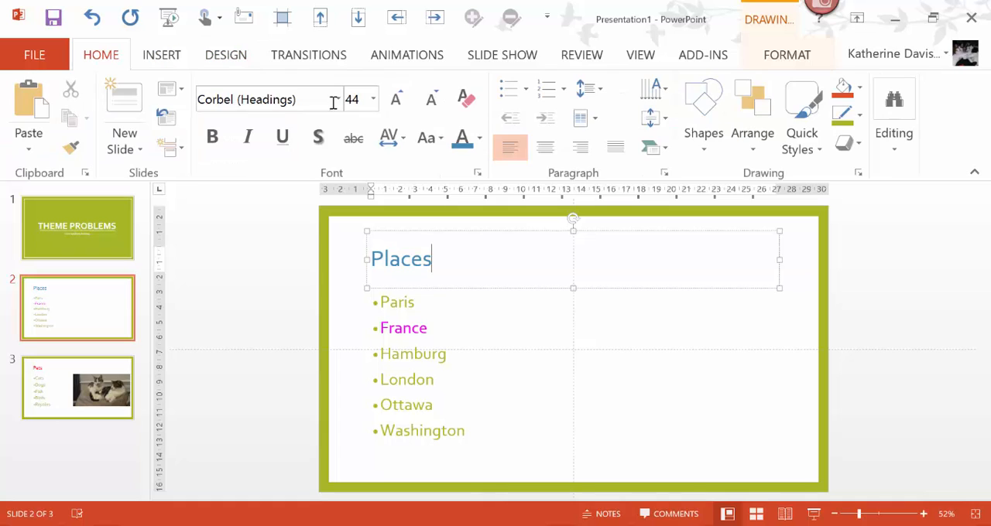
pyautogui.click(478, 137)
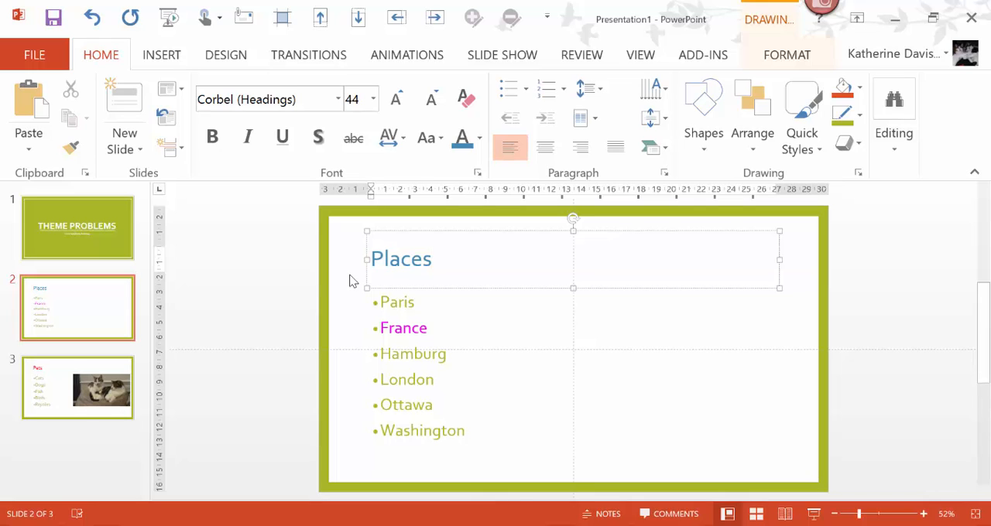
pyautogui.moveTo(196, 271)
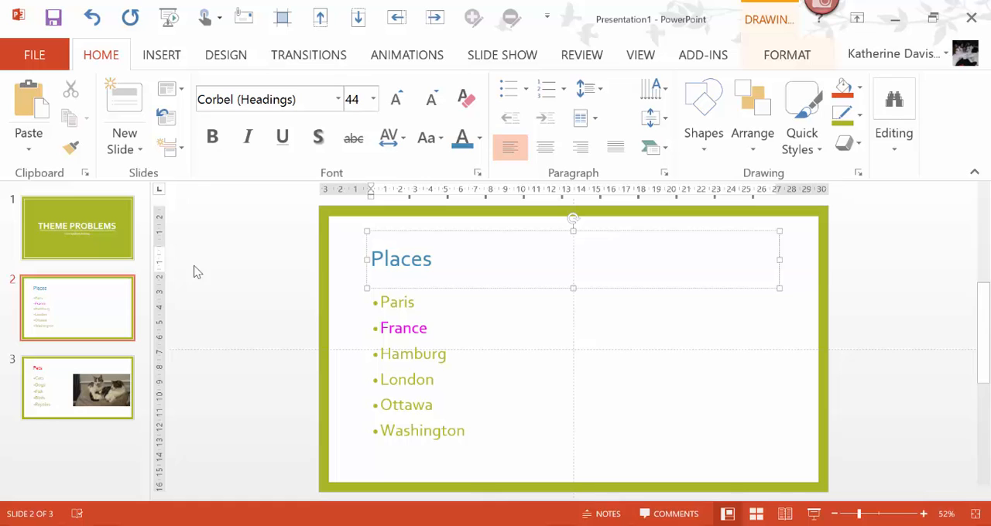
pyautogui.click(77, 227)
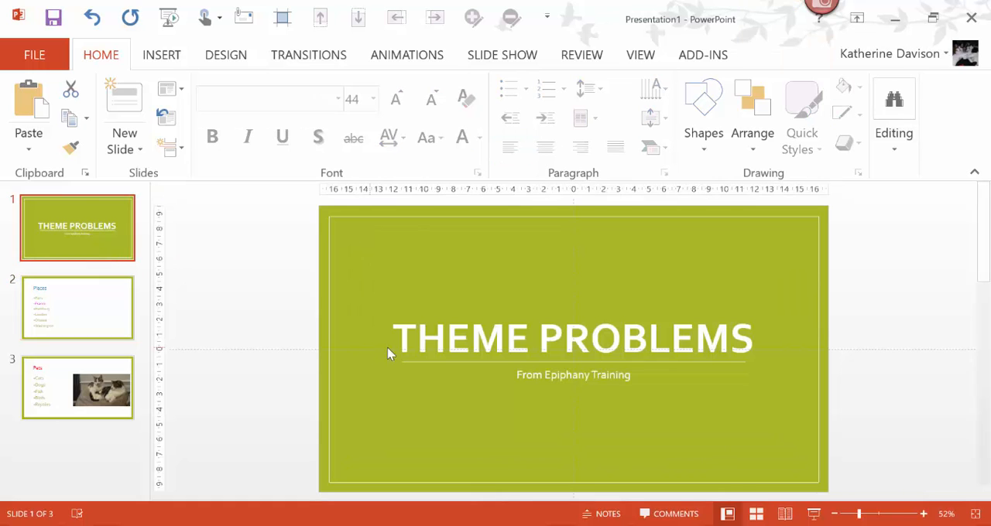
pyautogui.moveTo(386, 347)
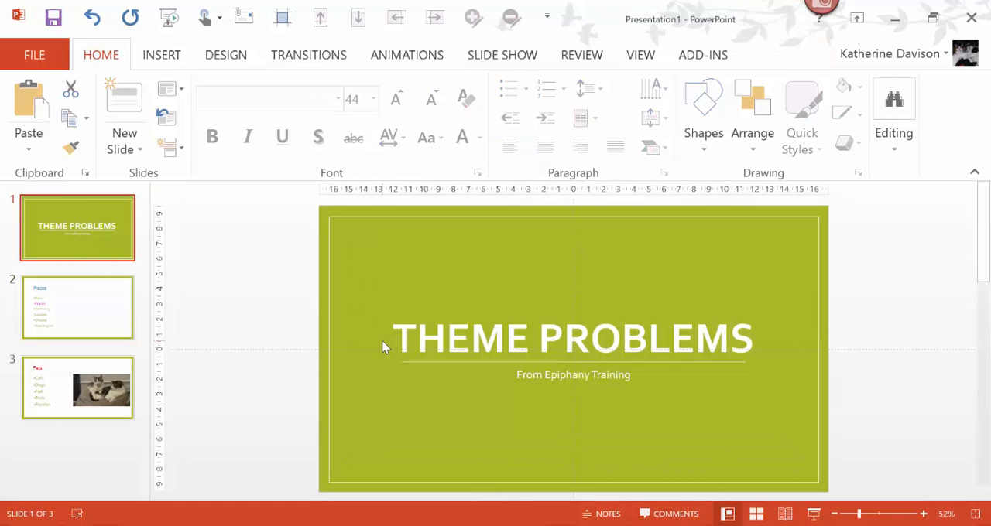
pyautogui.moveTo(710, 367)
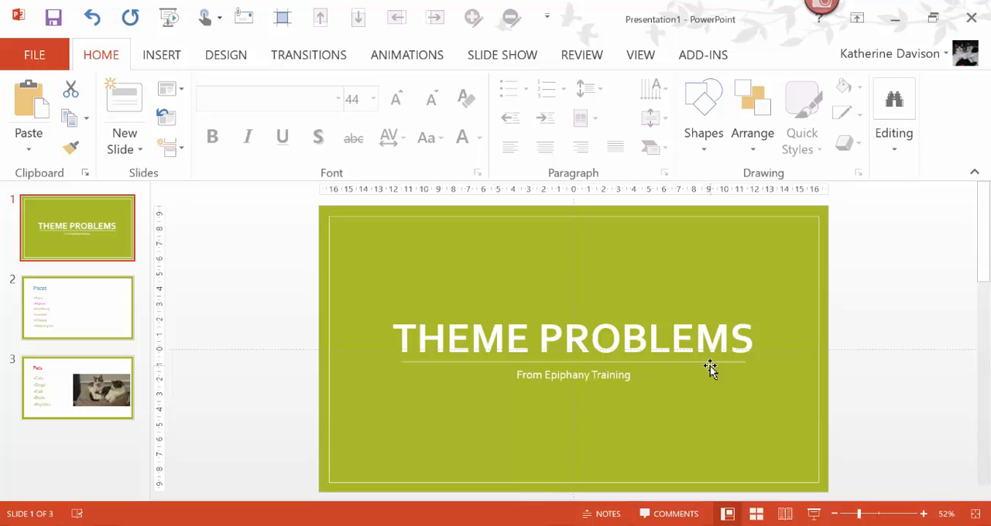
pyautogui.moveTo(699, 370)
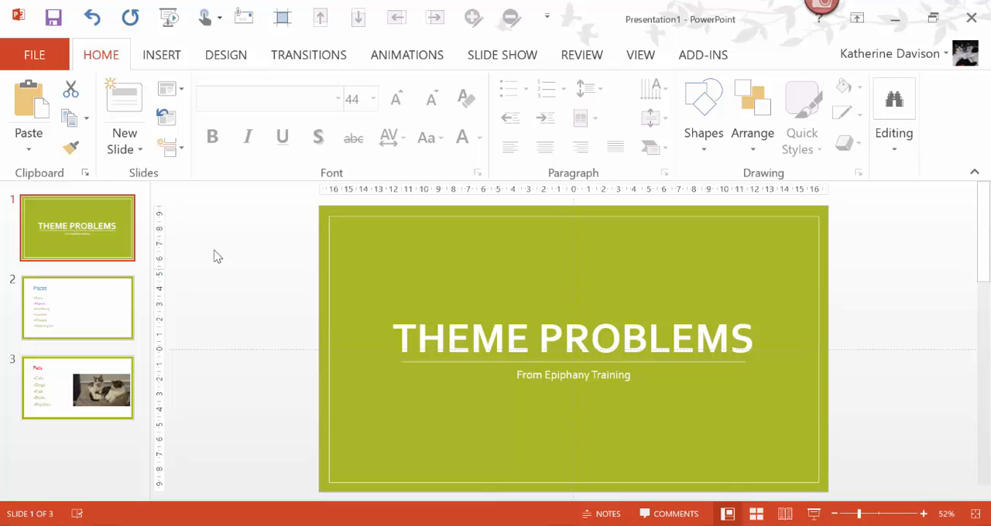
pyautogui.moveTo(184, 236)
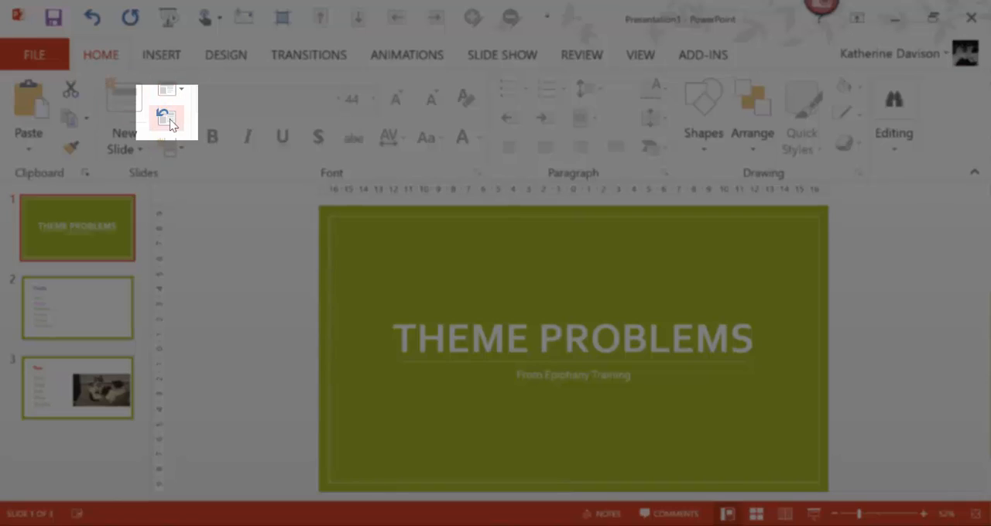
pyautogui.moveTo(164, 116)
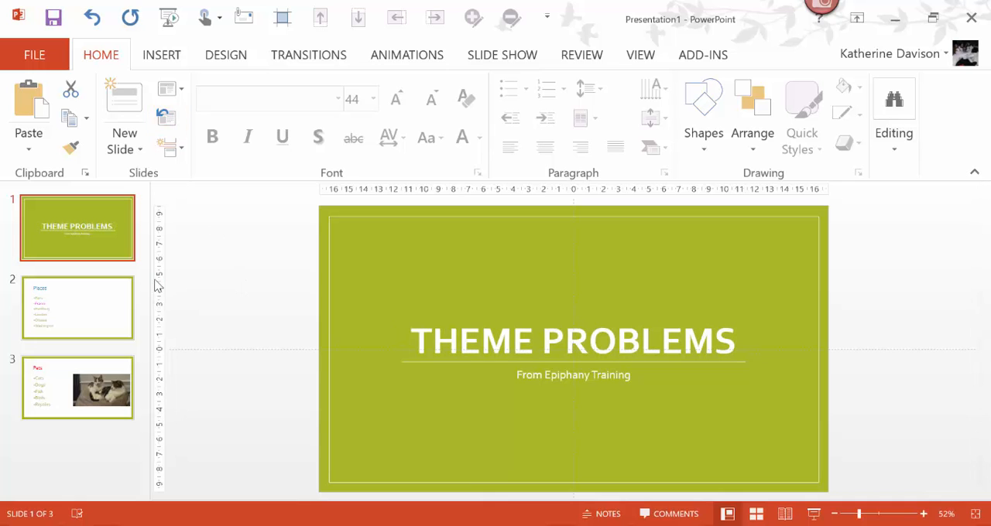
# Try the purple and blue themes, then apply the orange Berlin theme to every slide
pyautogui.click(226, 55)
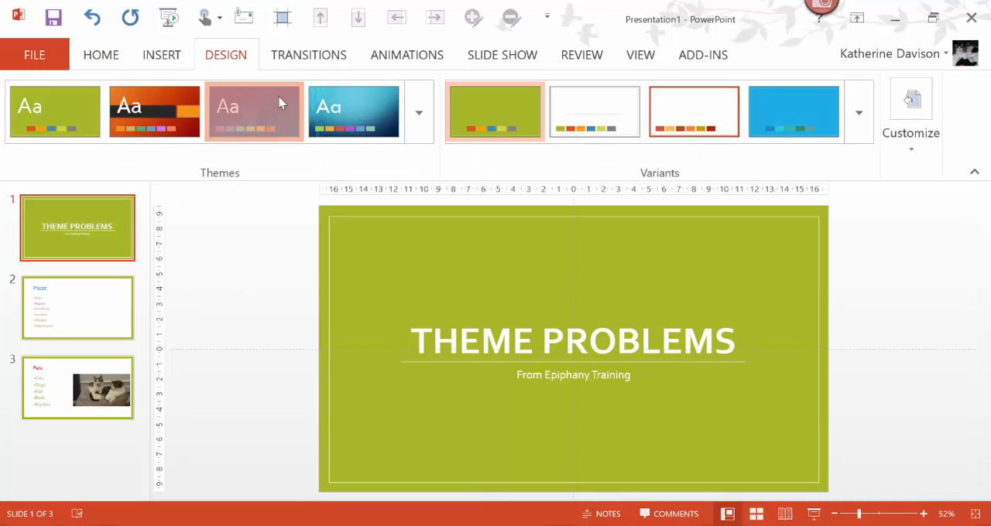
pyautogui.click(354, 111)
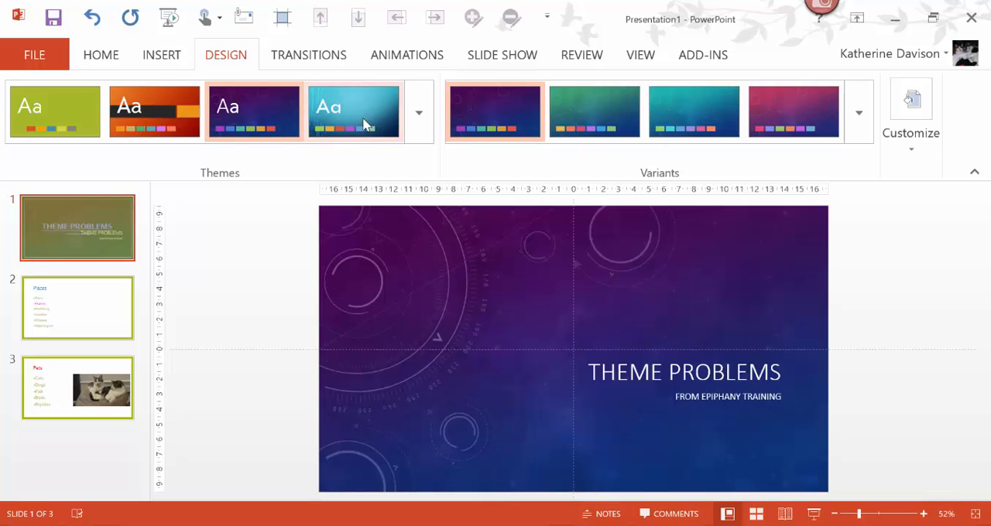
pyautogui.click(353, 111)
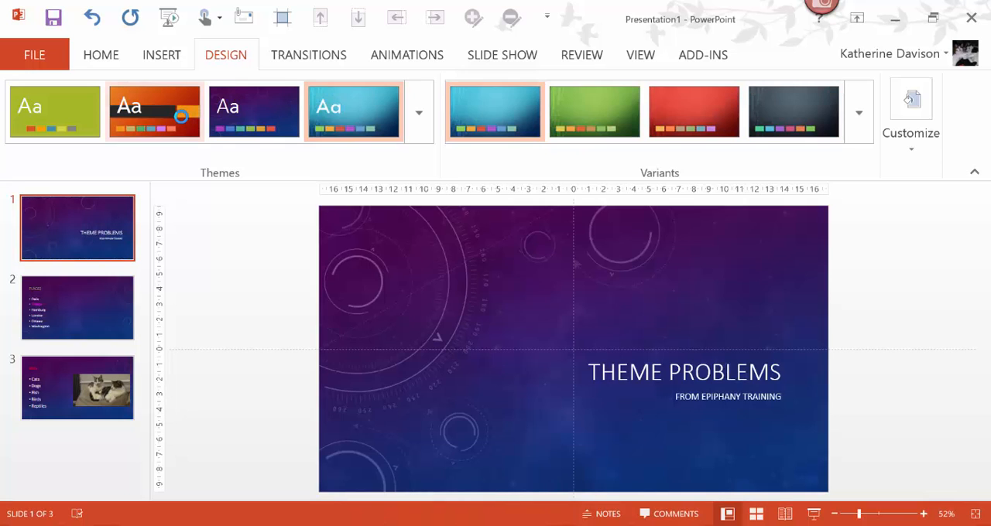
pyautogui.click(154, 111)
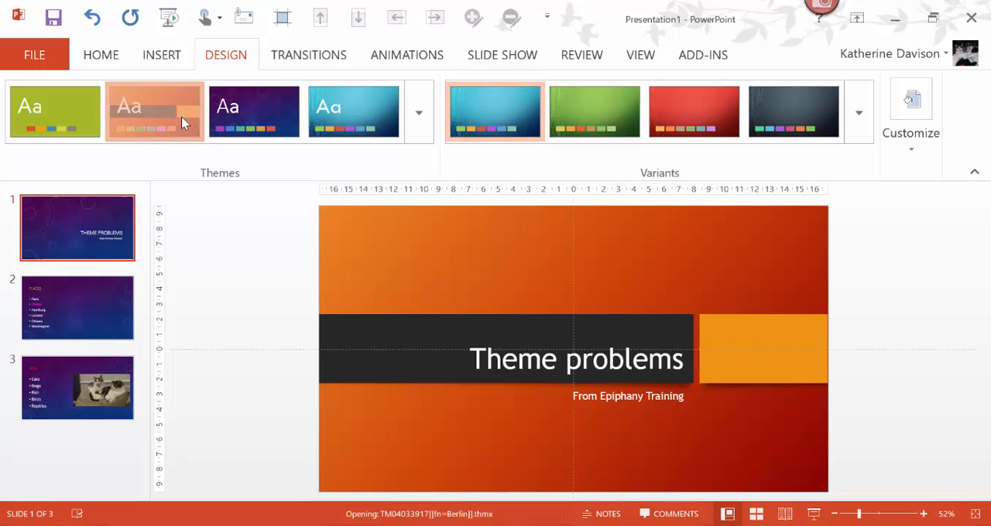
pyautogui.click(154, 111)
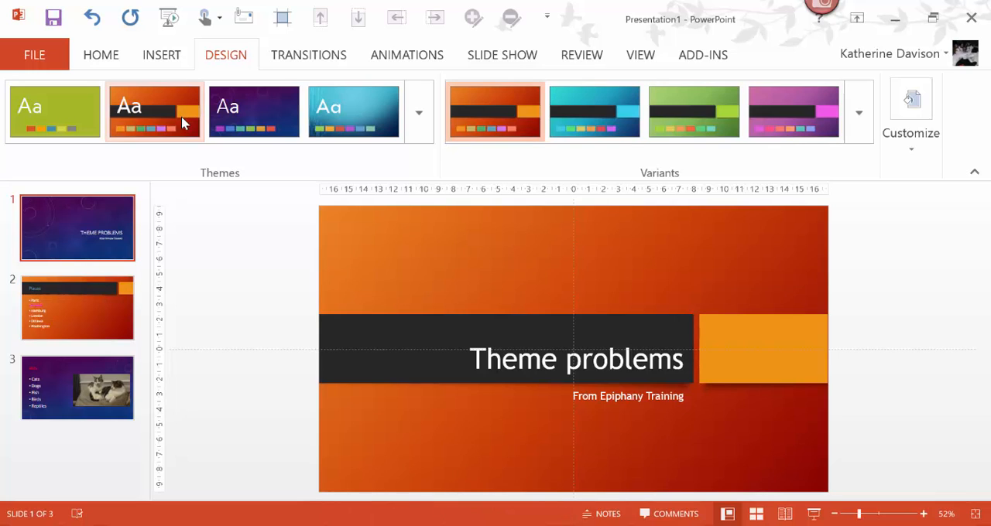
pyautogui.click(154, 111)
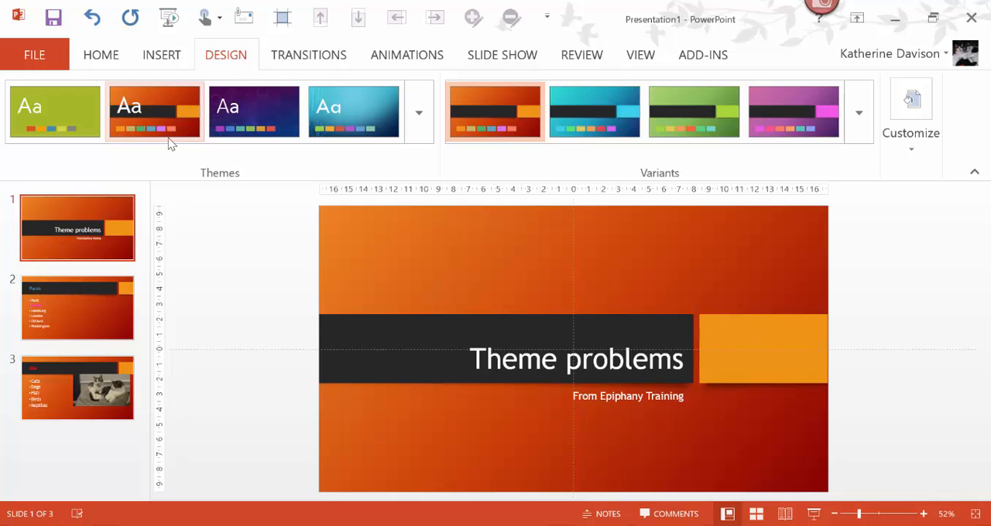
pyautogui.moveTo(200, 75)
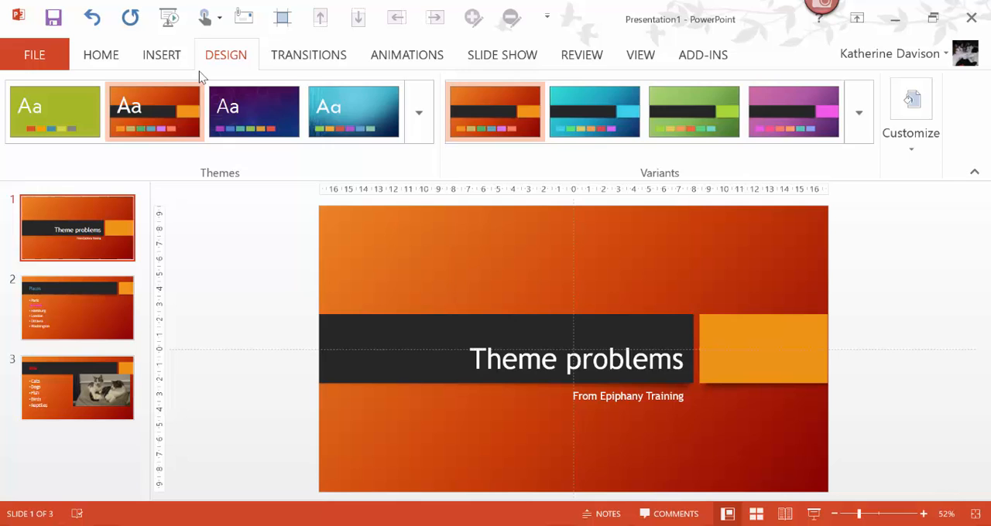
# Reset manual formatting on all selected slides, then check the title and Pets slides follow Berlin
pyautogui.click(101, 54)
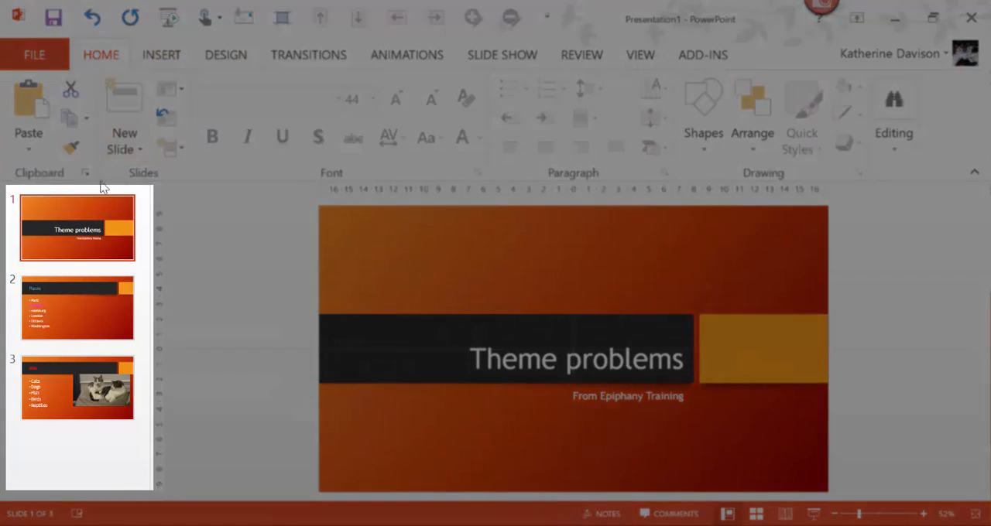
pyautogui.moveTo(54, 250)
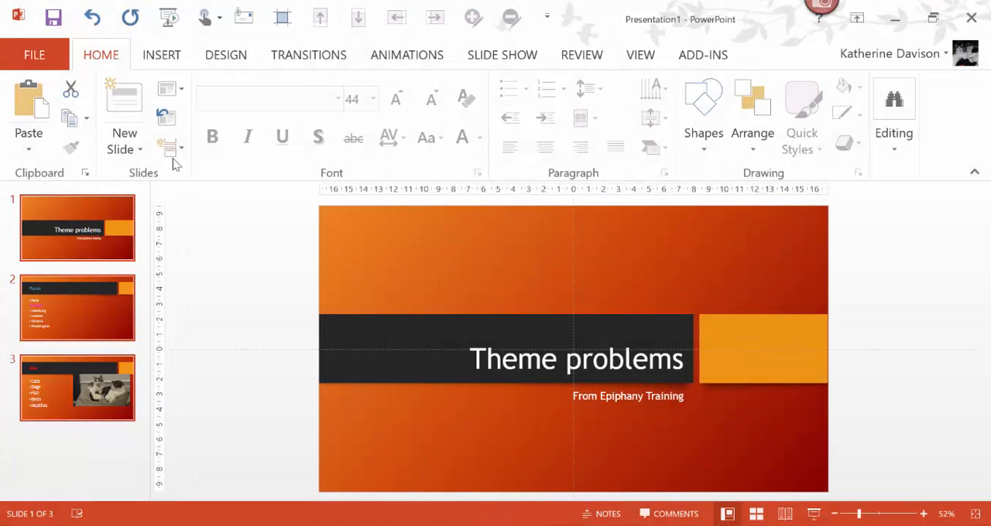
pyautogui.click(77, 227)
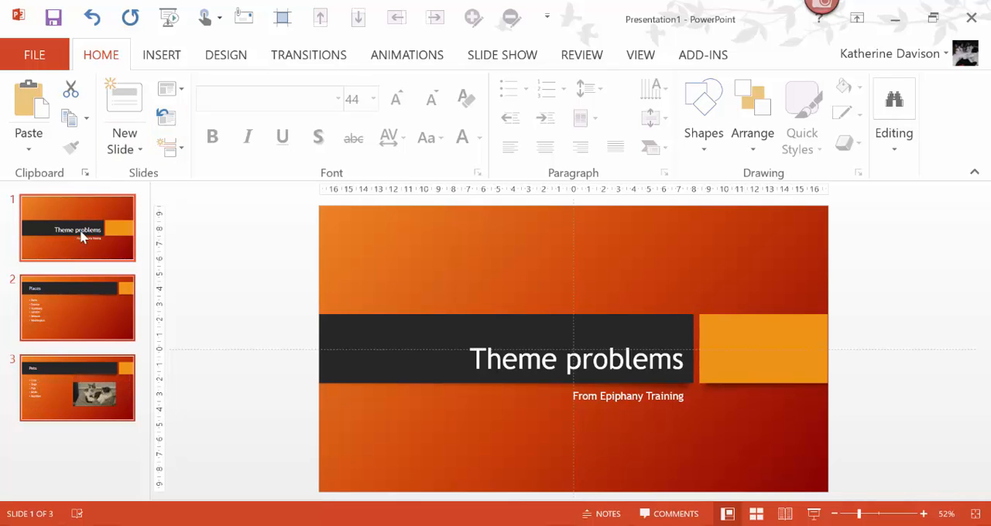
pyautogui.moveTo(62, 462)
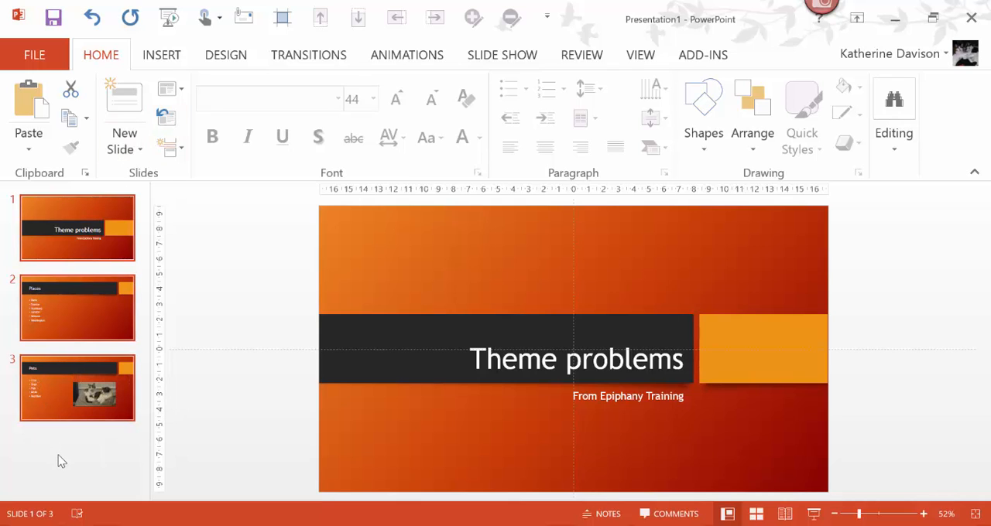
pyautogui.click(77, 387)
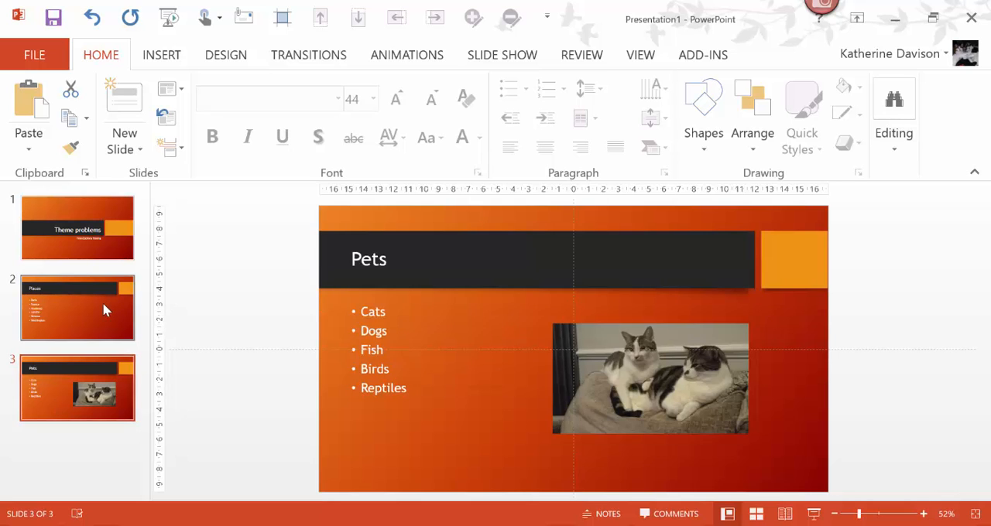
pyautogui.click(77, 227)
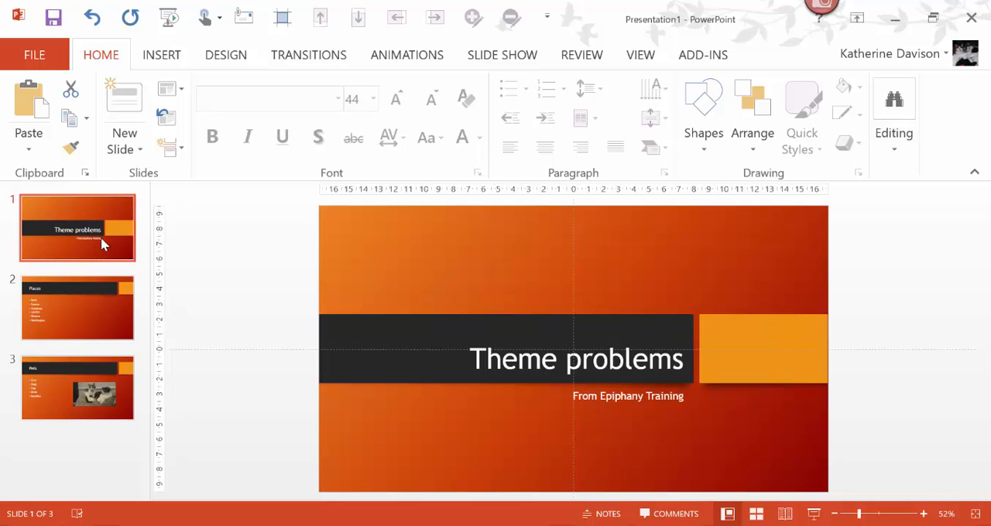
pyautogui.click(77, 387)
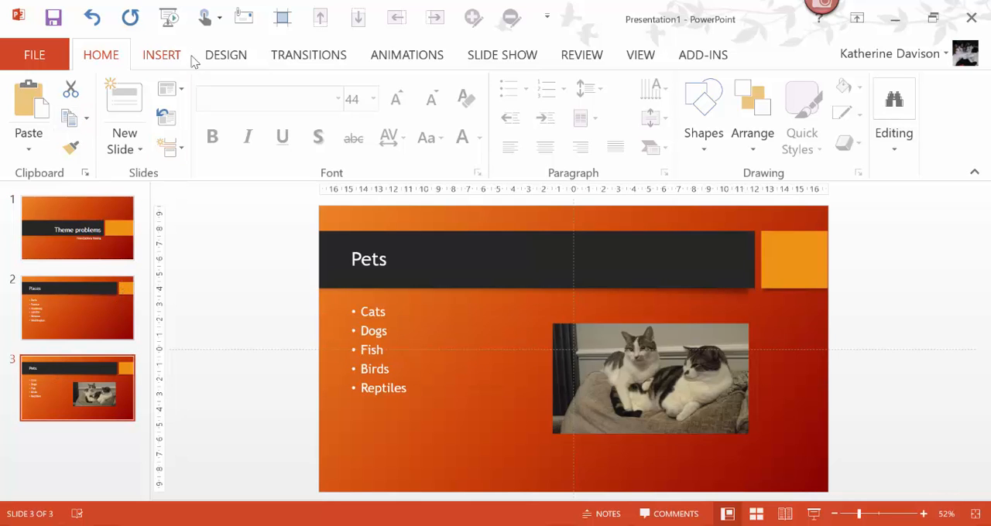
pyautogui.click(226, 54)
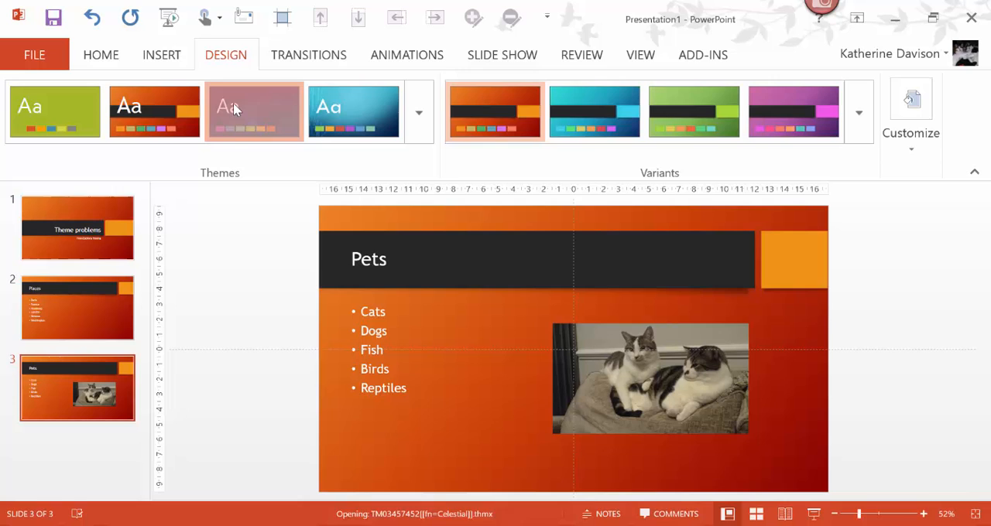
# Apply Celestial, then the circuit-pattern theme in its red variant, with the Places slide shown
pyautogui.click(254, 112)
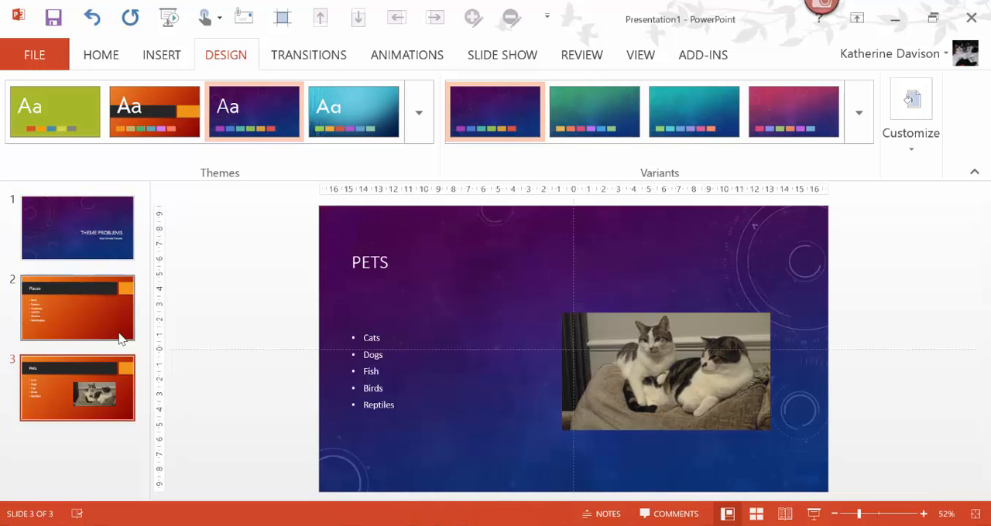
pyautogui.click(78, 307)
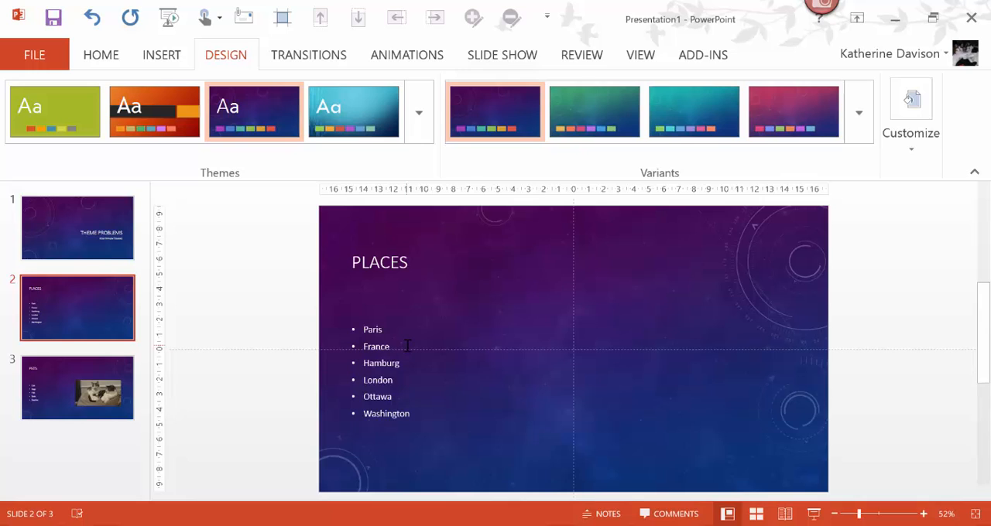
pyautogui.moveTo(353, 111)
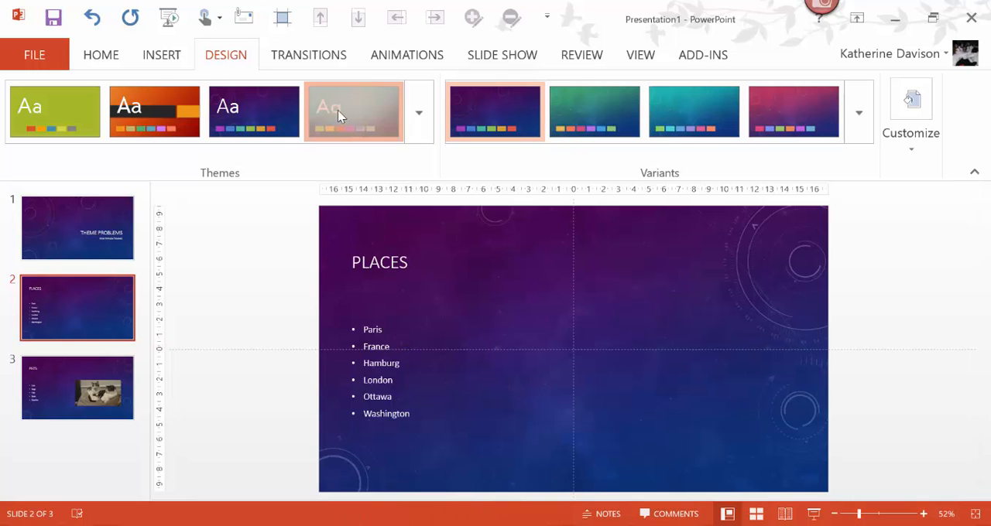
pyautogui.click(353, 112)
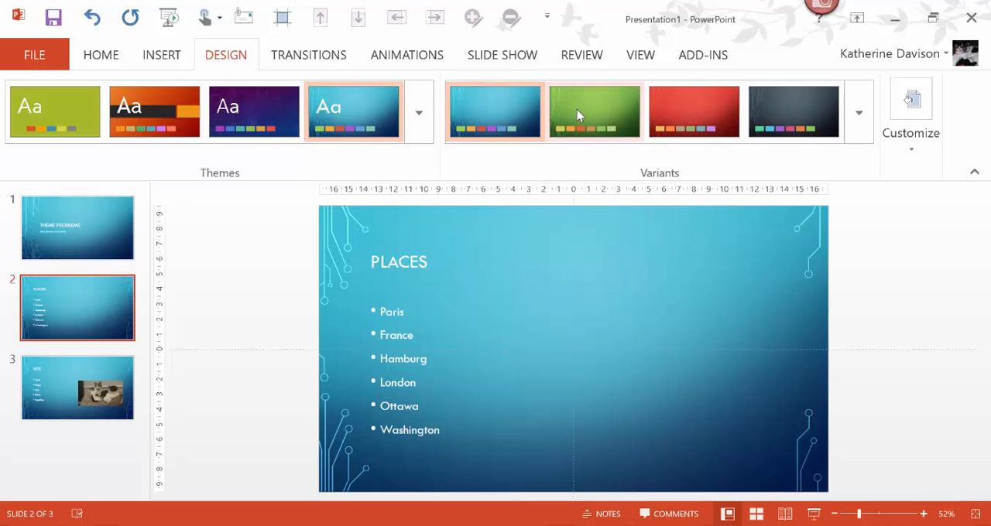
pyautogui.click(594, 112)
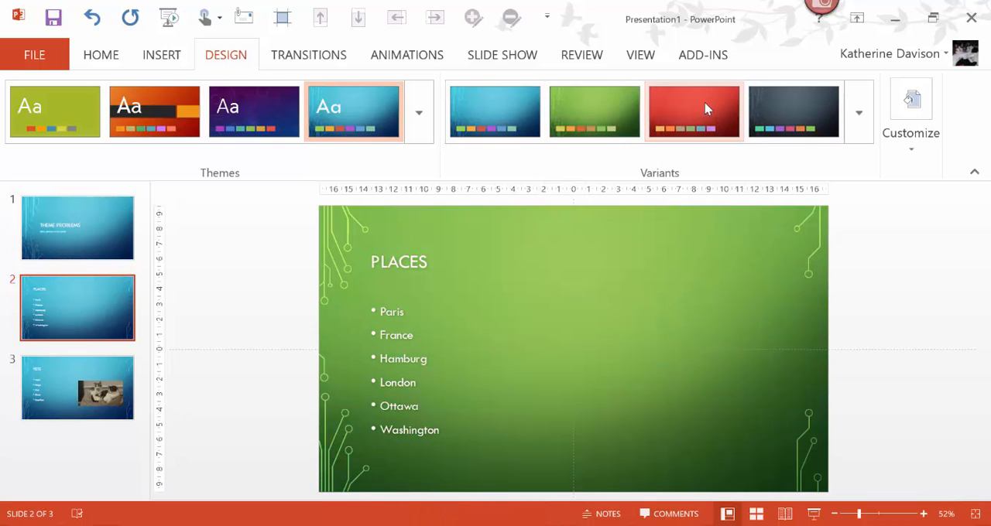
pyautogui.click(694, 112)
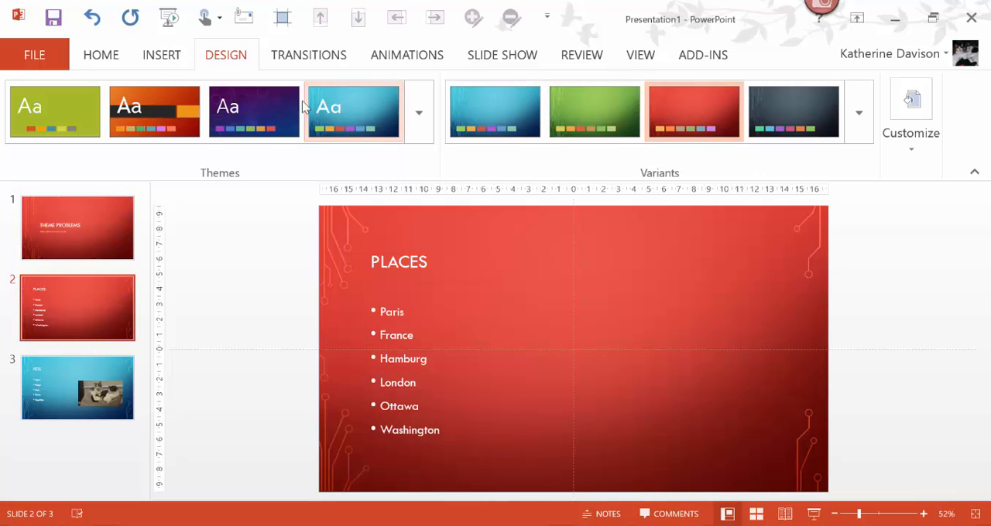
pyautogui.click(100, 55)
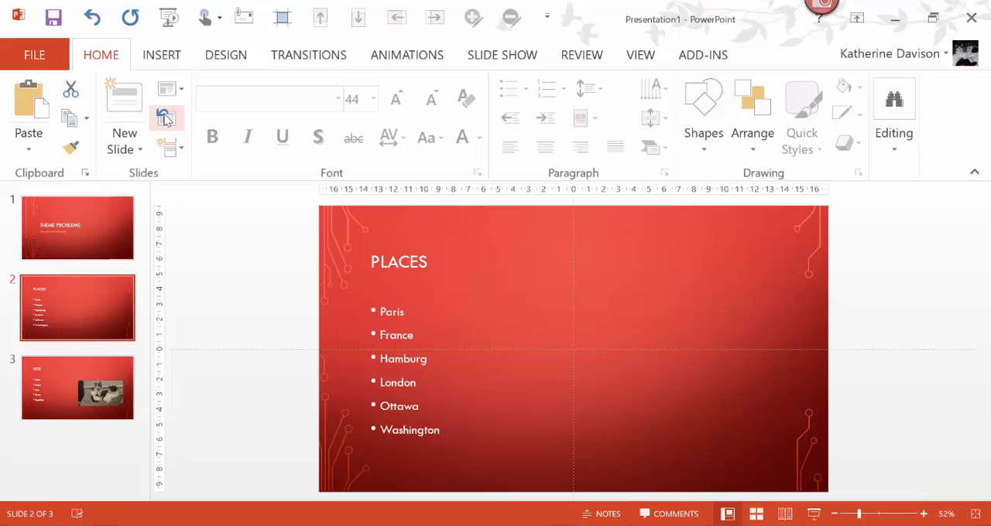